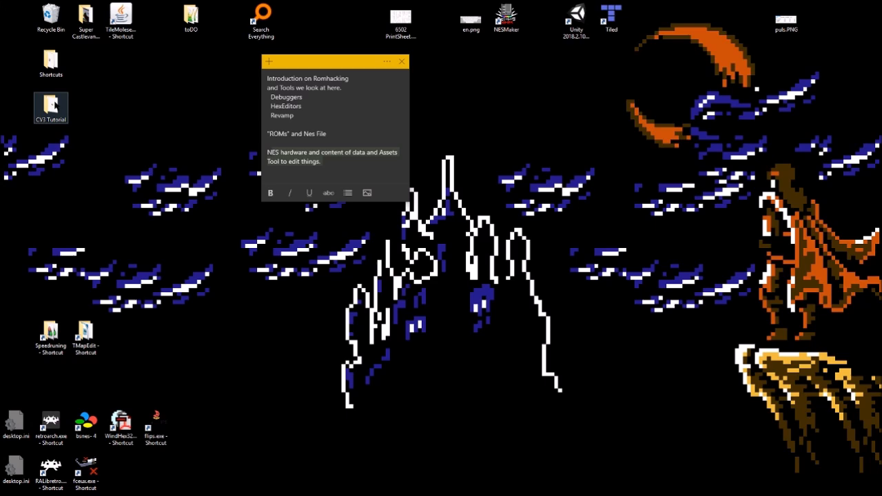
Step: Open the CV3 Tutorial desktop folder holding the Castlevania 3 (U) ROM
double_click(50, 108)
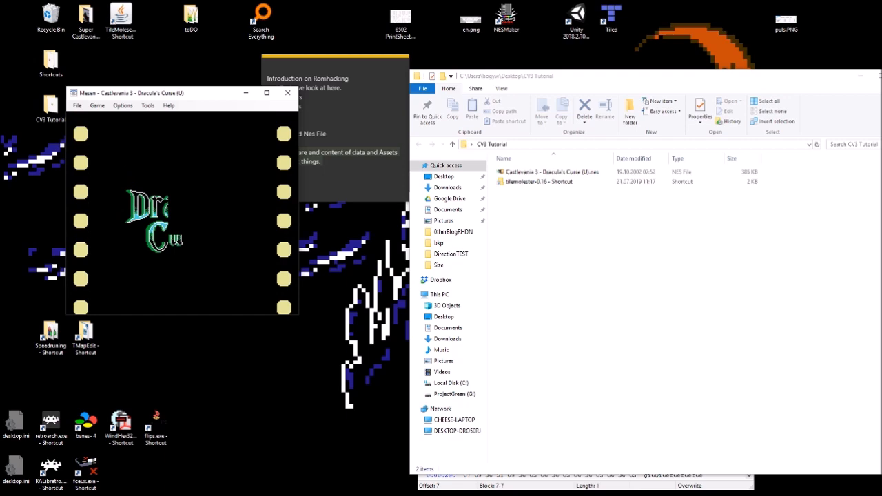
Step: Launch Mesen's debugger from the Tools list while the intro story plays
click(142, 118)
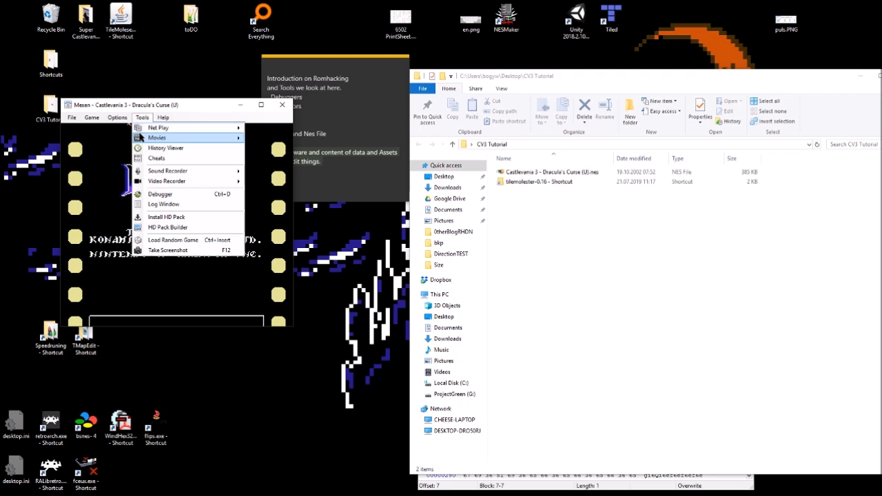
click(160, 193)
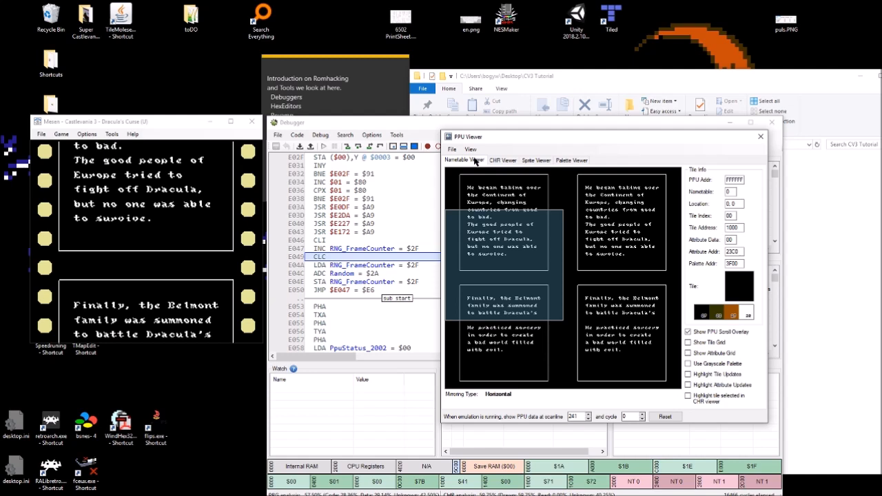
Step: Inspect the game's data in Memory Tools, switching the view between CHR ROM and CPU/PPU memory
click(503, 160)
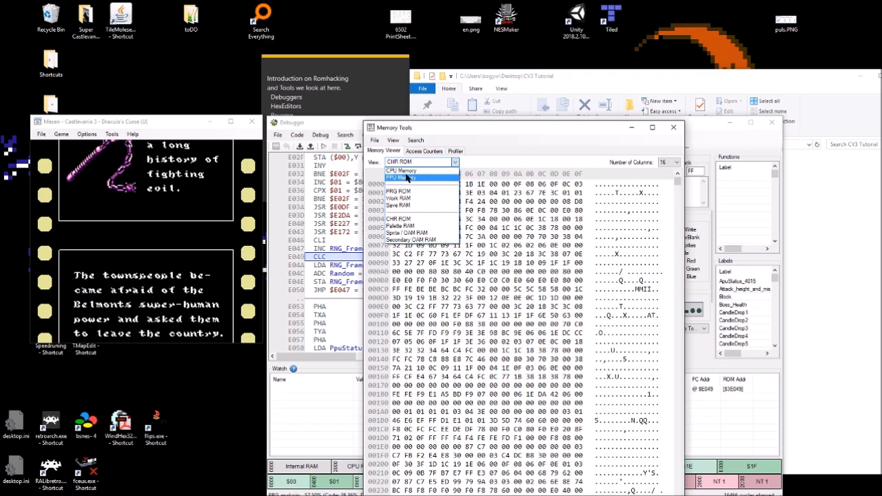
click(401, 171)
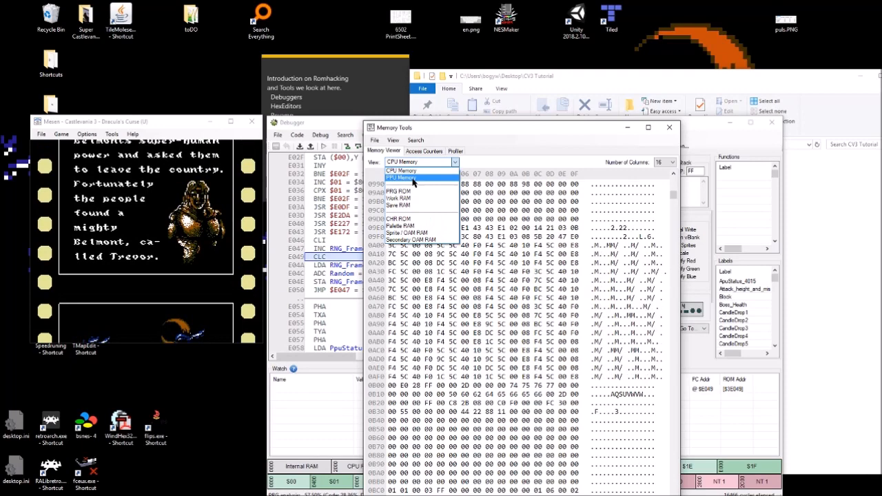
click(399, 218)
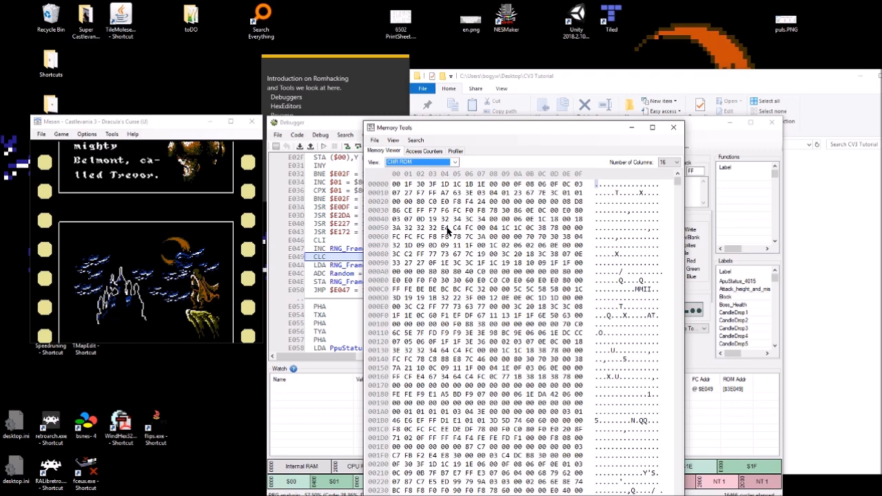
click(421, 163)
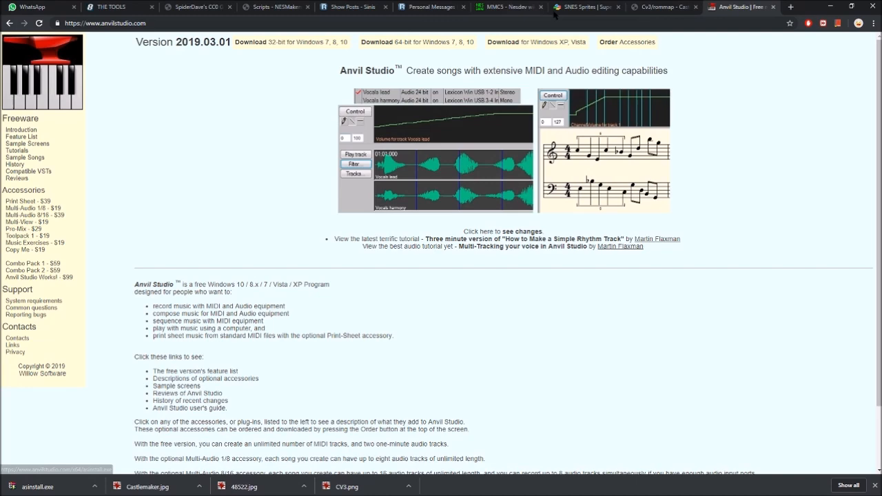
Step: Review the Cv3/rommap PRG ROM free-space table and follow its iNES header link to NESdev
click(661, 6)
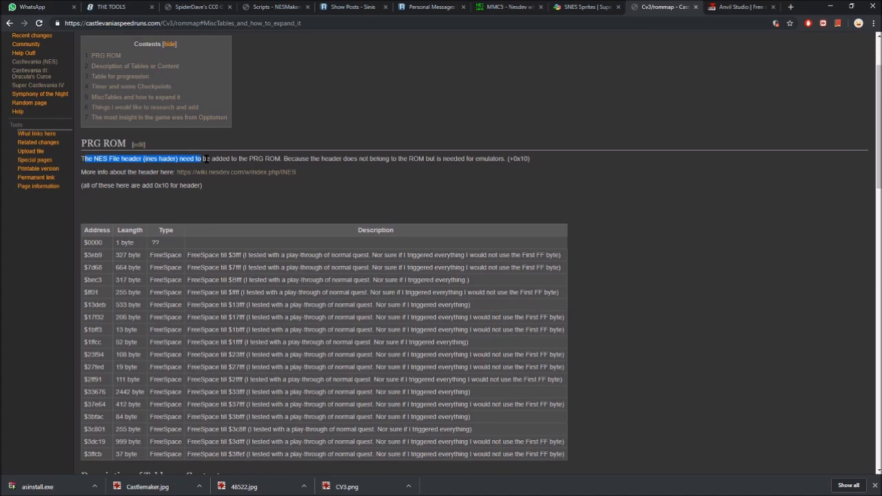
scroll(up, 3)
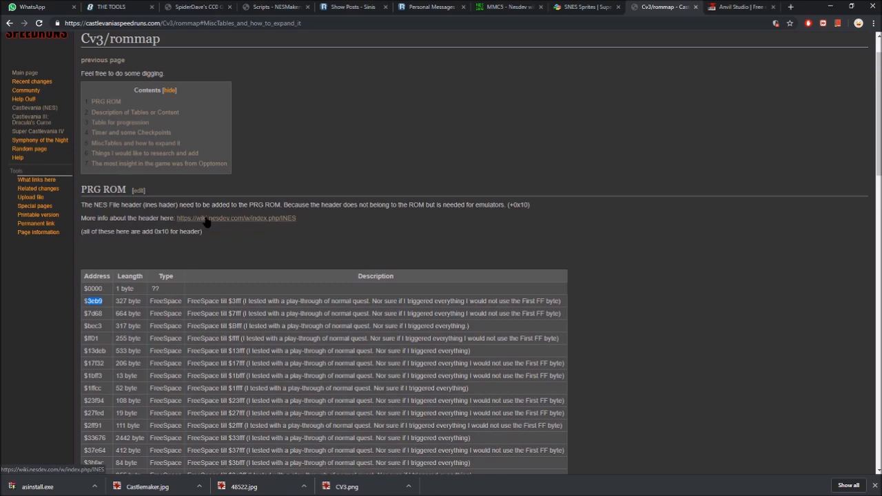
click(236, 218)
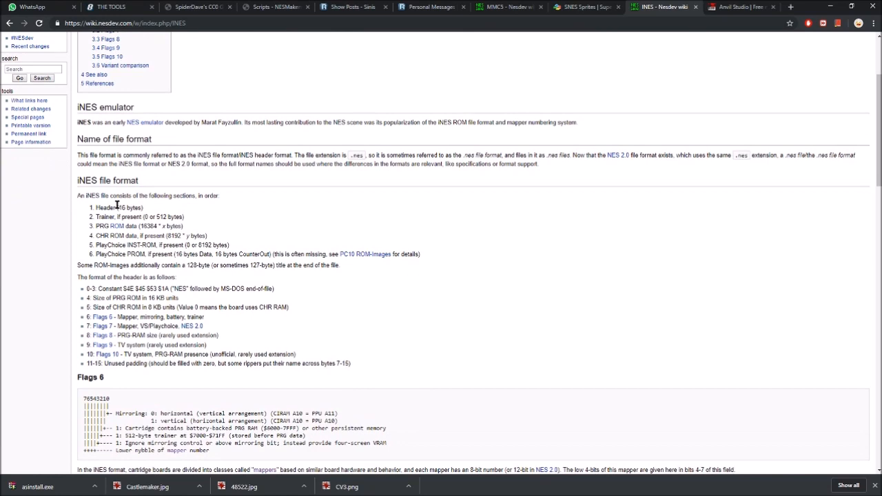
scroll(down, 3)
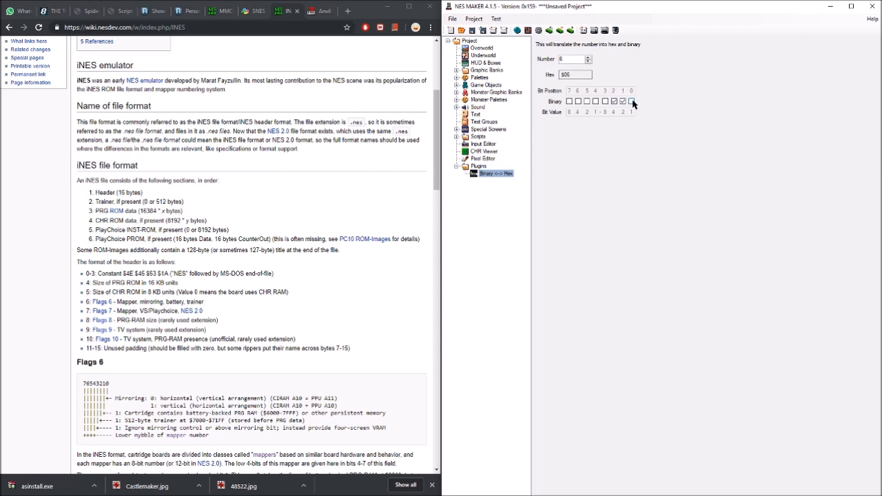
Step: Toggle bits in NESmaker's binary converter to show 16 as hex 10
click(587, 101)
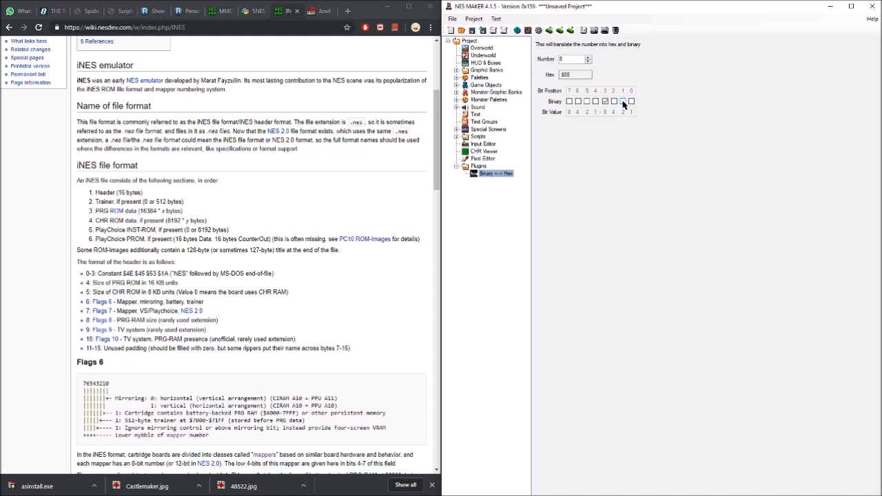
click(614, 102)
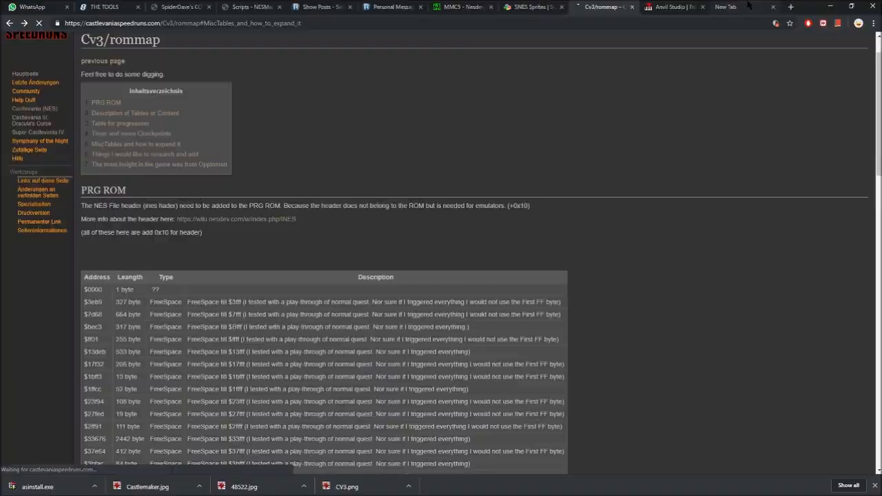
Step: Finish reading the Cv3/rommap page before returning to the CV3 Tutorial folder
scroll(down, 3)
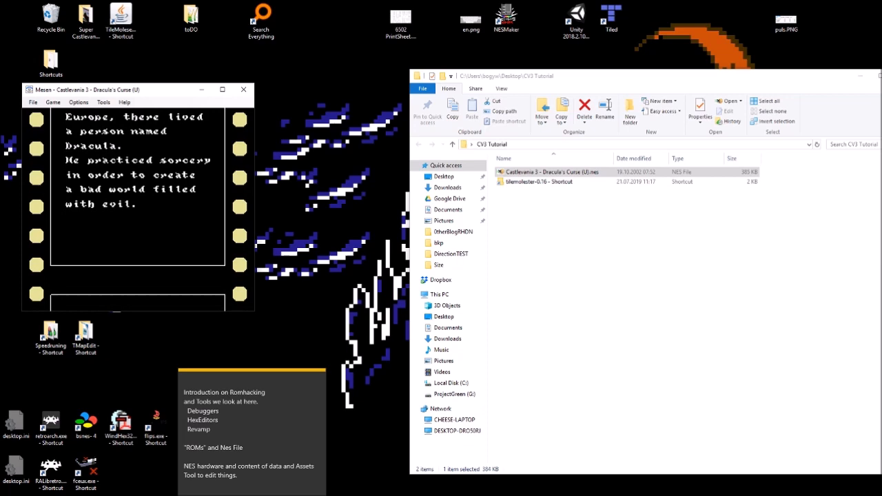
Step: Launch Tile Molester and load the Castlevania 3 ROM as raw tiles from the folder above
double_click(121, 17)
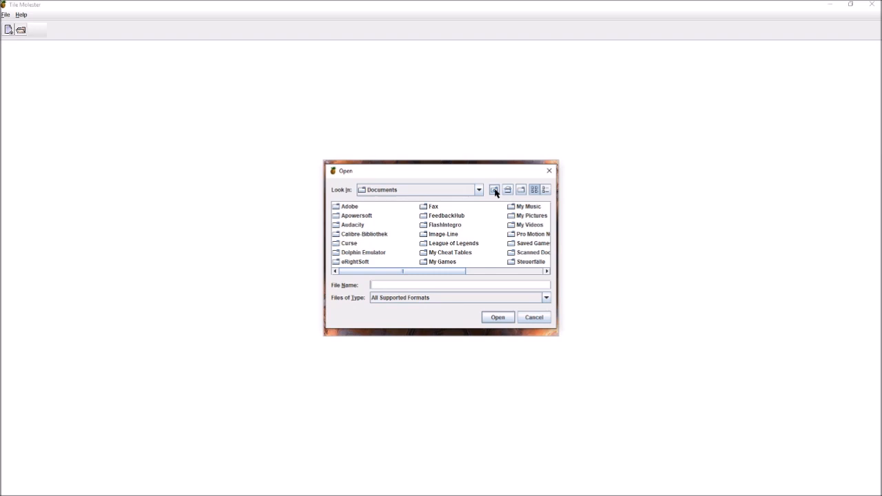
click(496, 317)
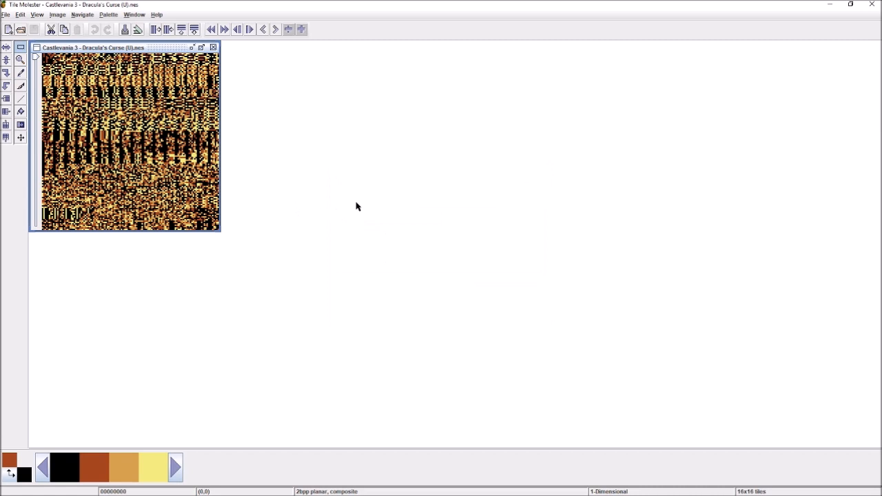
click(107, 14)
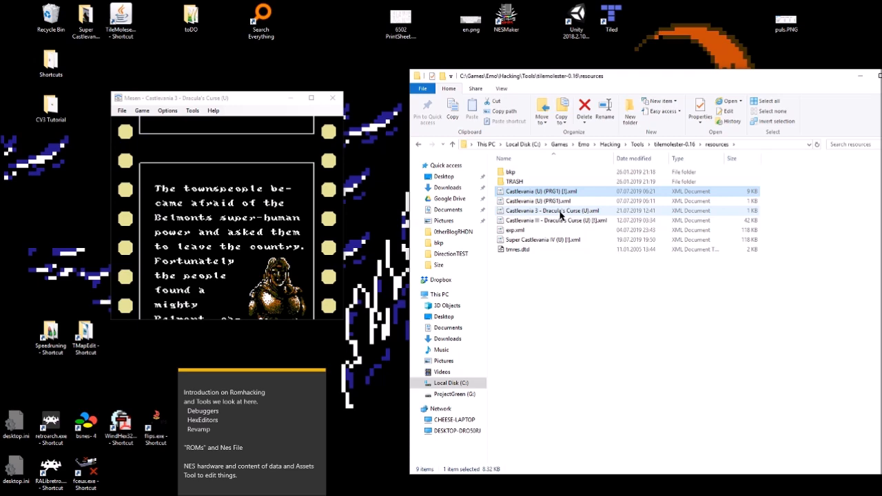
Step: Reopen the matched Castlevania III (U) [!] ROM in Tile Molester with its Sprites and Level Tiles bookmarks
click(554, 209)
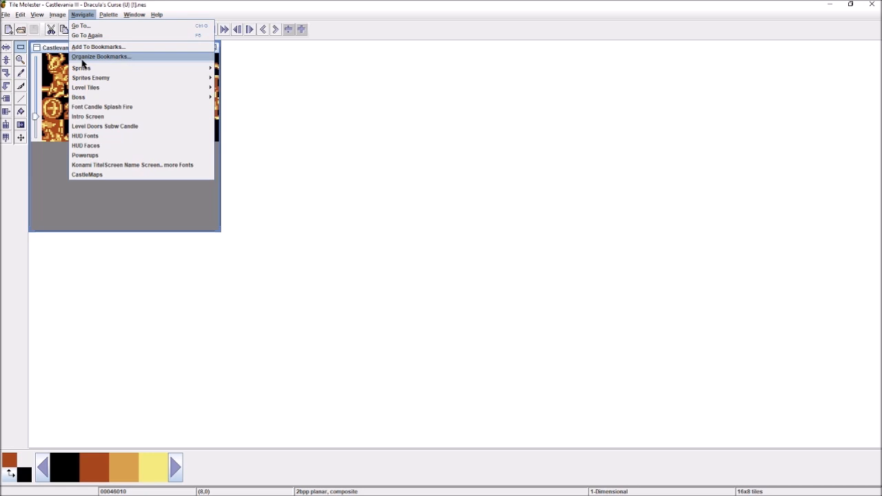
Step: Jump to the Belmont sprite bookmark and apply an Enemy Sprites palette to colour the tiles
click(107, 13)
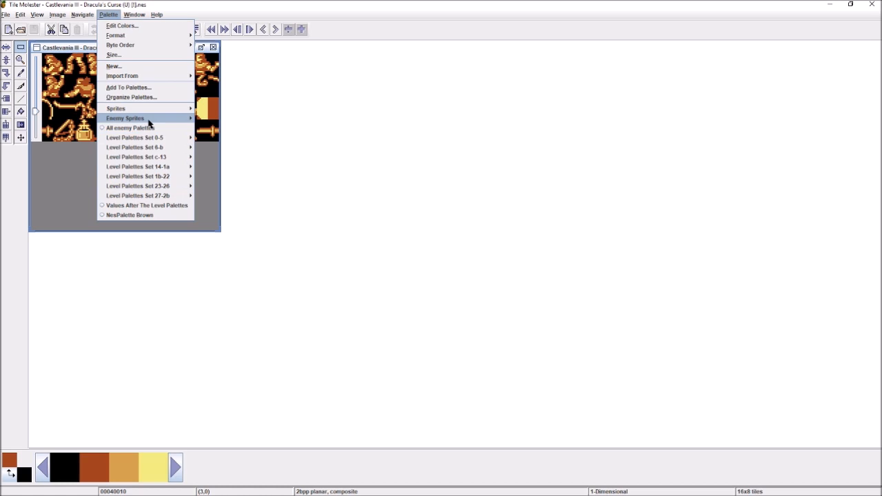
click(125, 127)
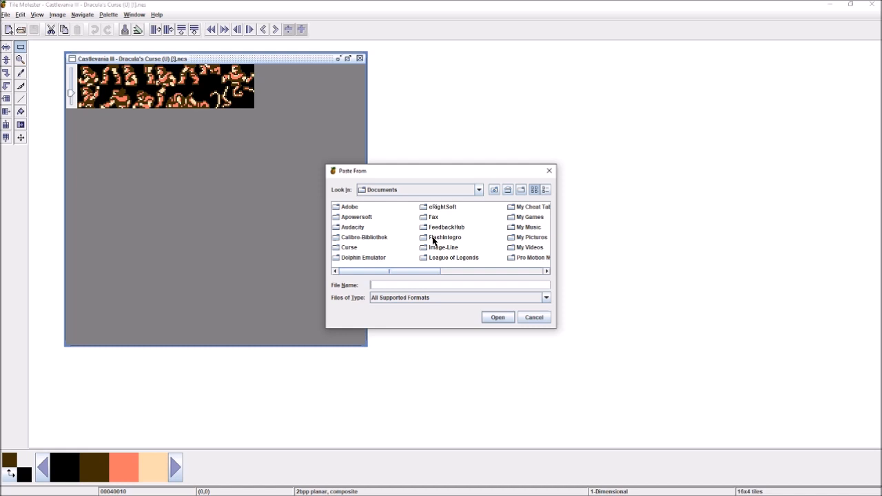
Step: Cancel Paste From, visit the Copy To PNG export dialog, and close it before launching Revamp
click(497, 317)
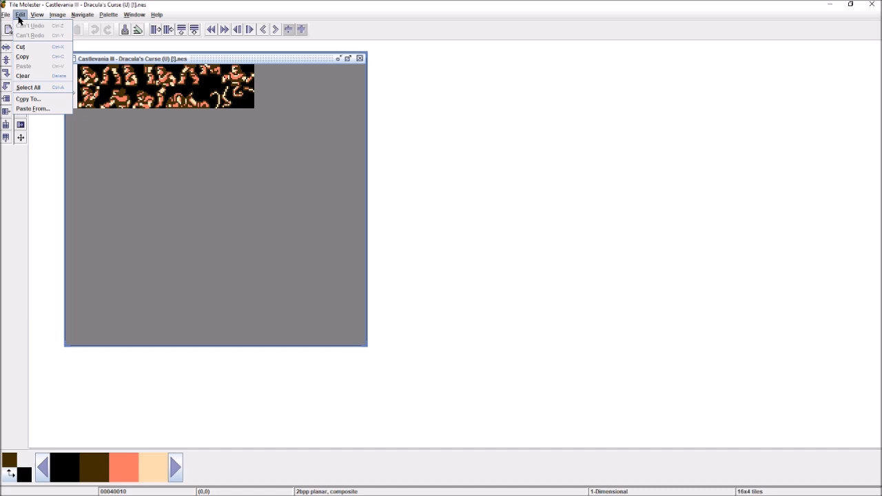
click(27, 99)
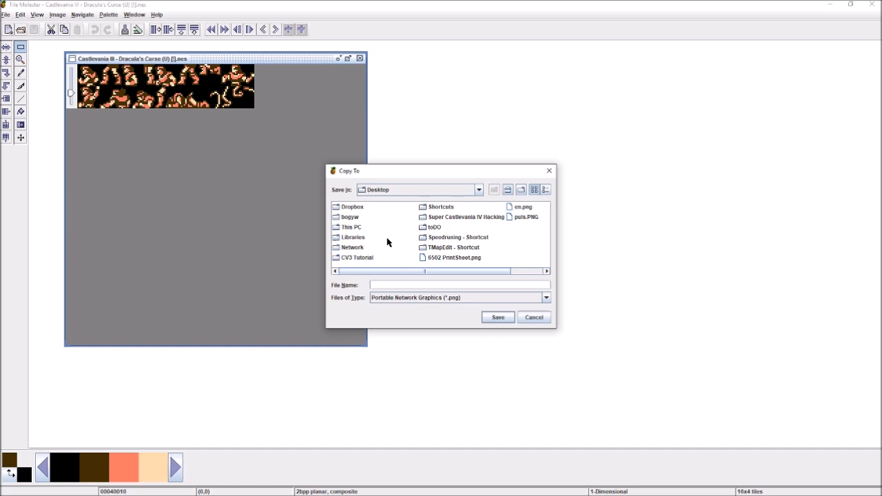
click(534, 317)
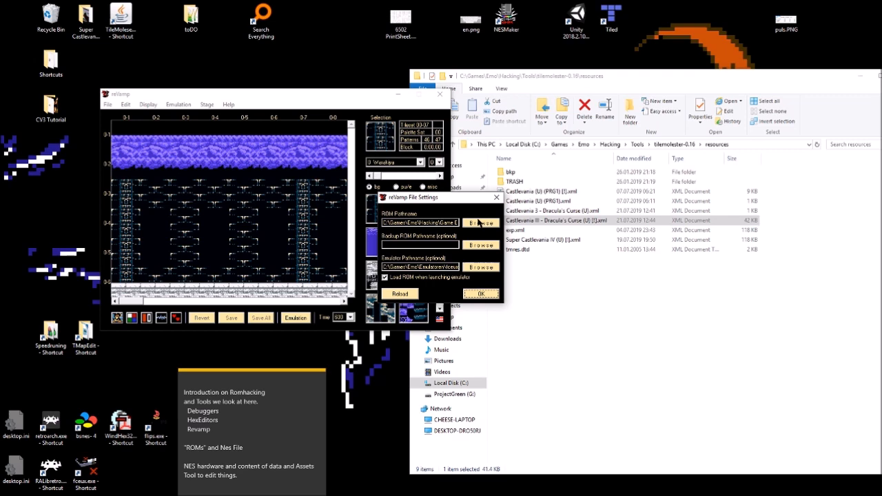
Step: Point Revamp's ROM Filename at the Desktop copy and load the Castlevania III castle stage
click(480, 224)
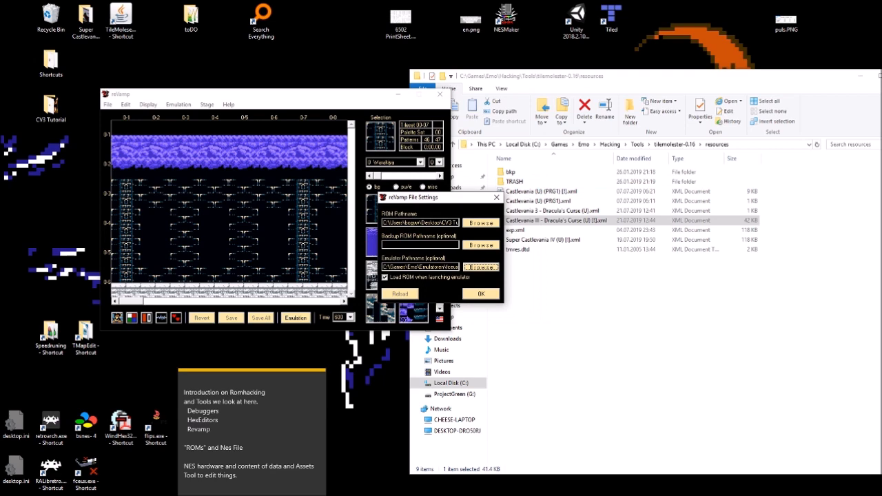
click(480, 294)
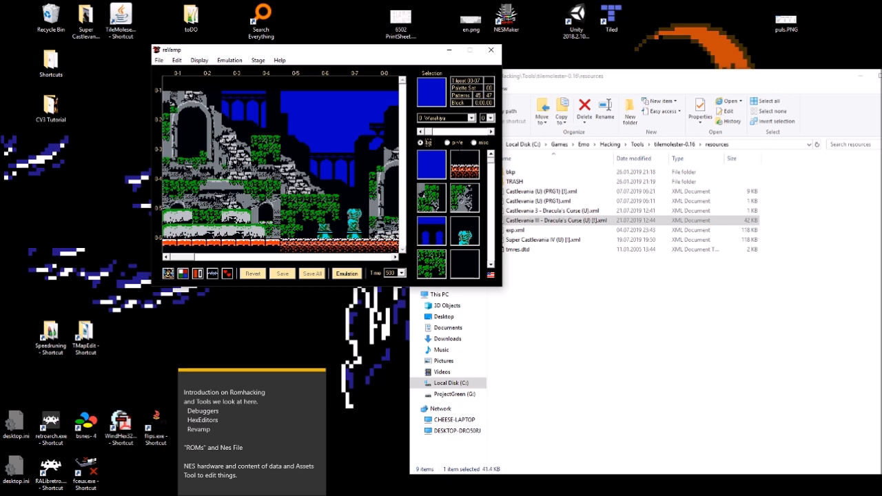
click(176, 61)
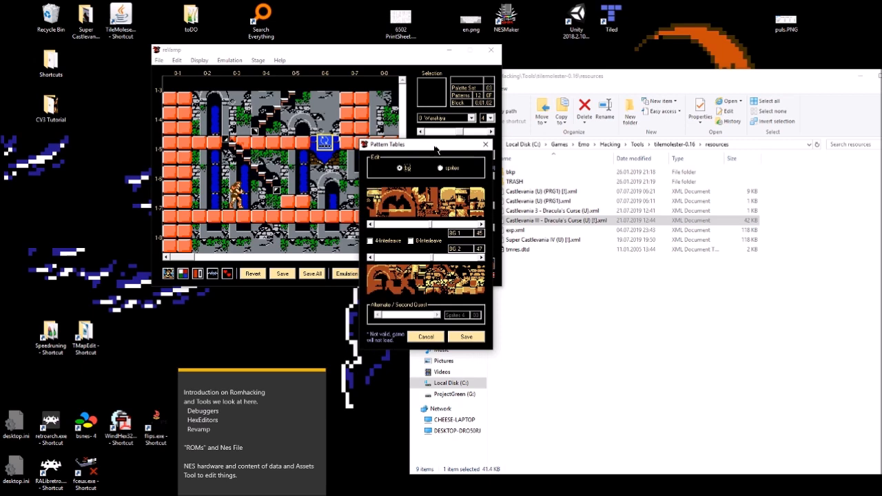
Step: Move the Pattern Tables dialog aside before closing it to return to the castle stage view
drag(425, 144, 292, 113)
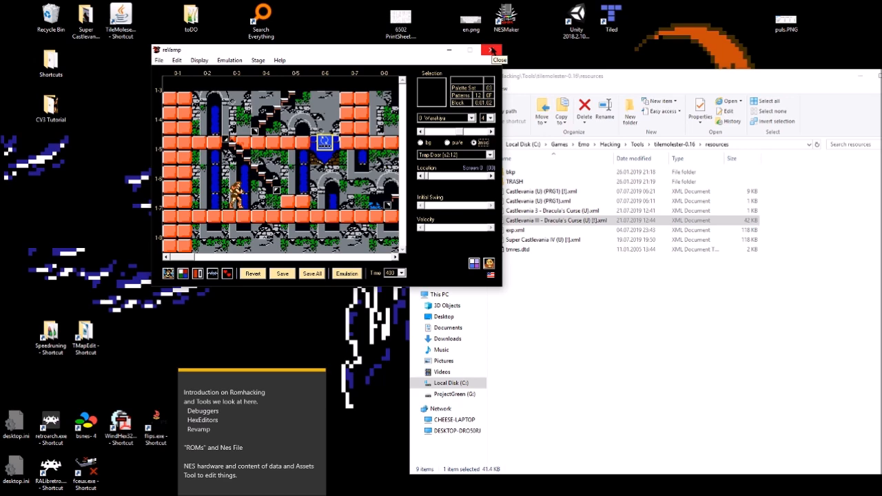
Step: Close Revamp and open the CV3 Tutorial desktop folder holding the Castlevania III ROM
click(492, 50)
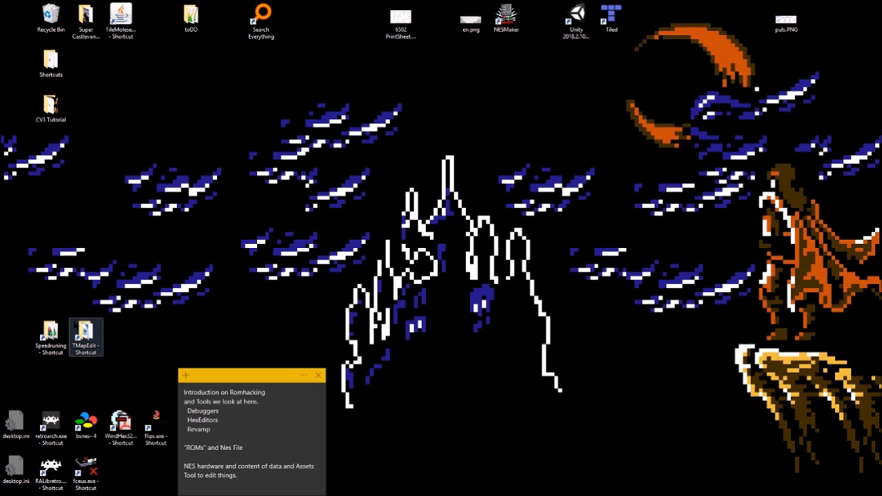
double_click(50, 107)
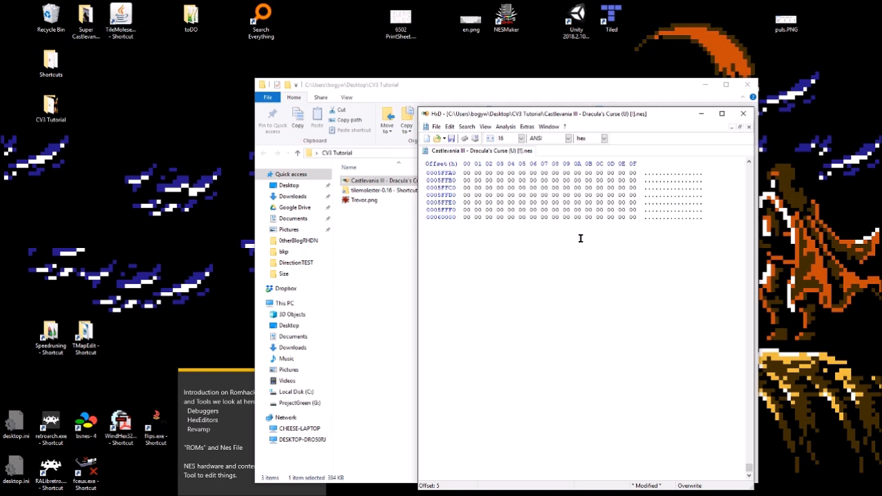
Step: Insert a block of new bytes at the end of the ROM via Edit > Insert bytes
click(435, 127)
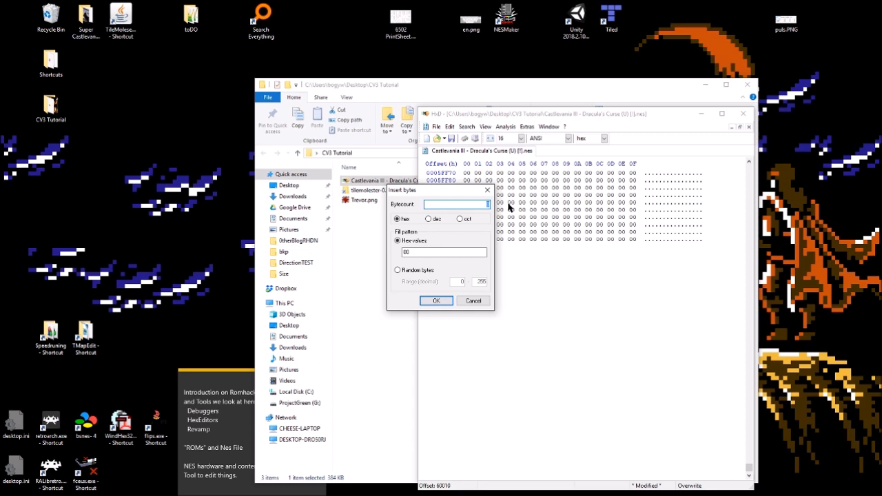
click(435, 300)
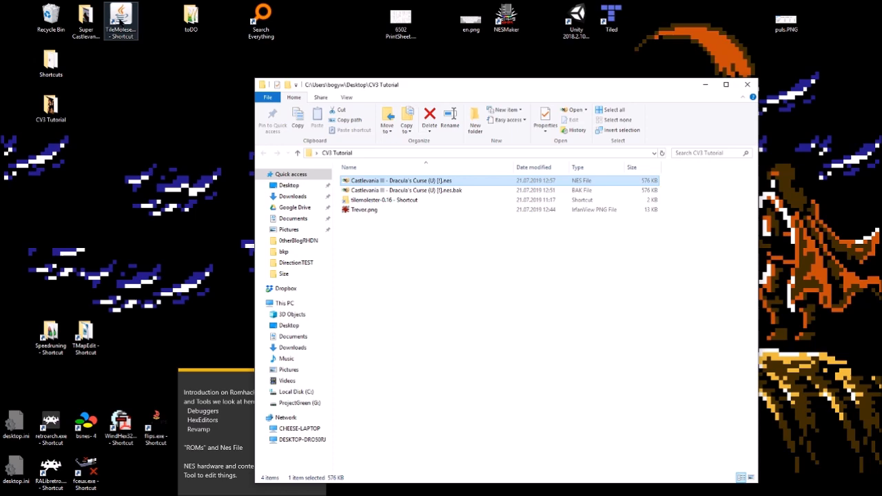
Step: Reopen the ROM in HxD, accept the file-size change to 512 KB of FF padding, and relaunch Revamp
double_click(393, 179)
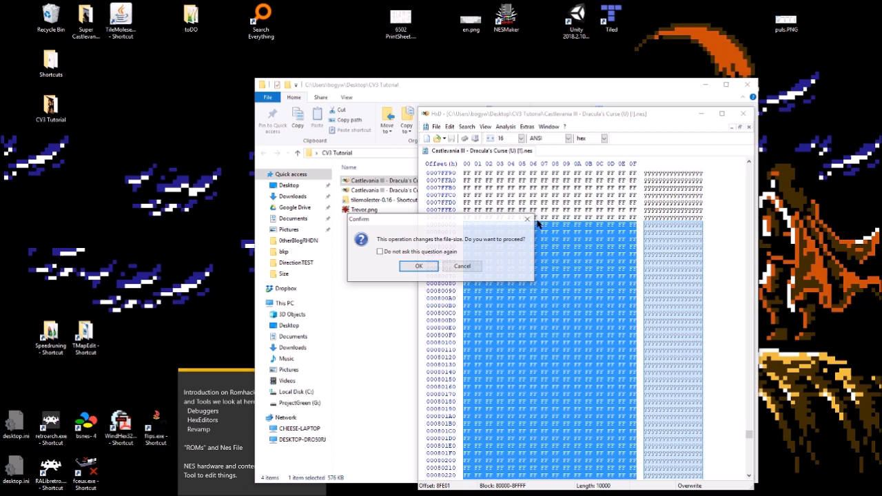
click(419, 265)
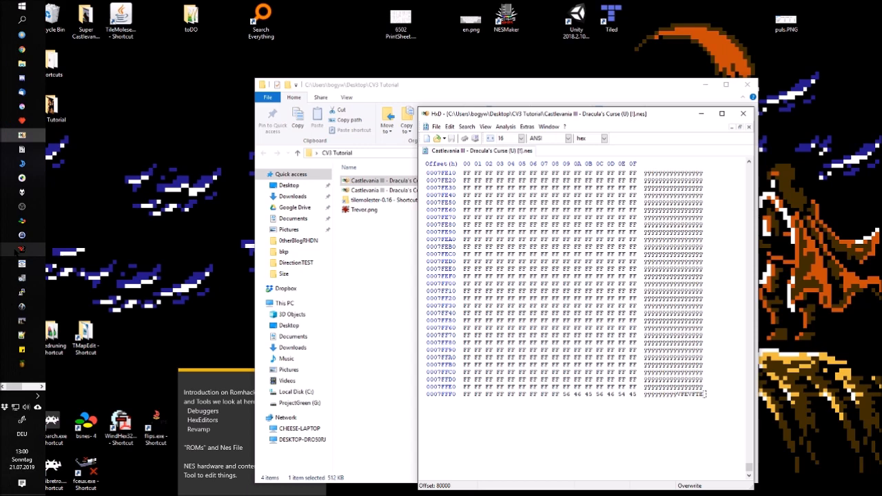
click(291, 141)
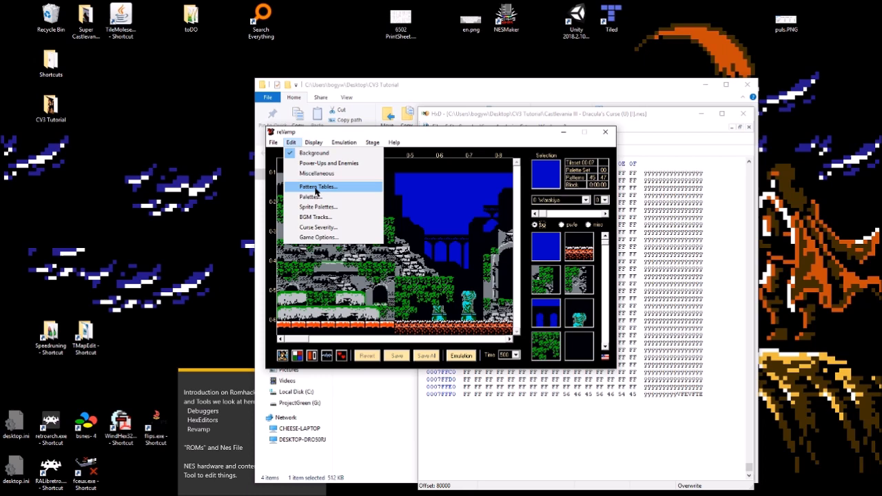
click(317, 187)
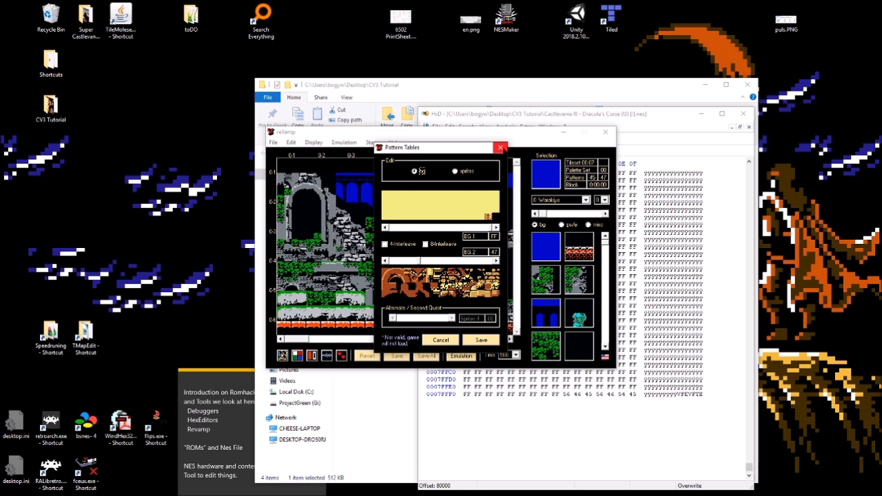
click(291, 142)
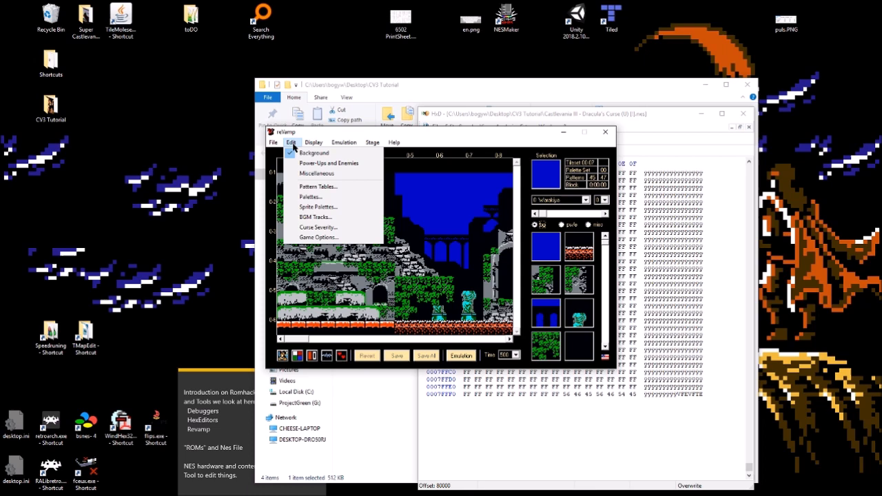
Step: Review the background colours in the Edit Palettes dialog beside the level, then close it
click(310, 195)
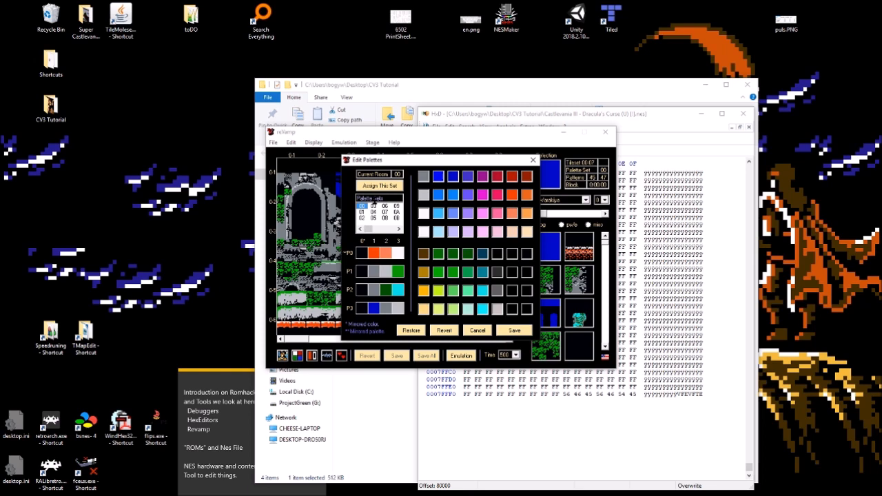
drag(372, 160, 540, 154)
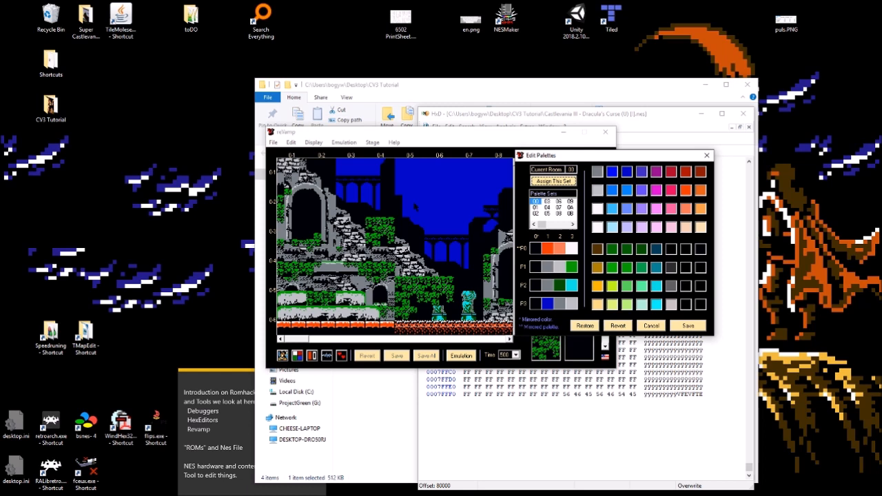
mouse_move(584, 160)
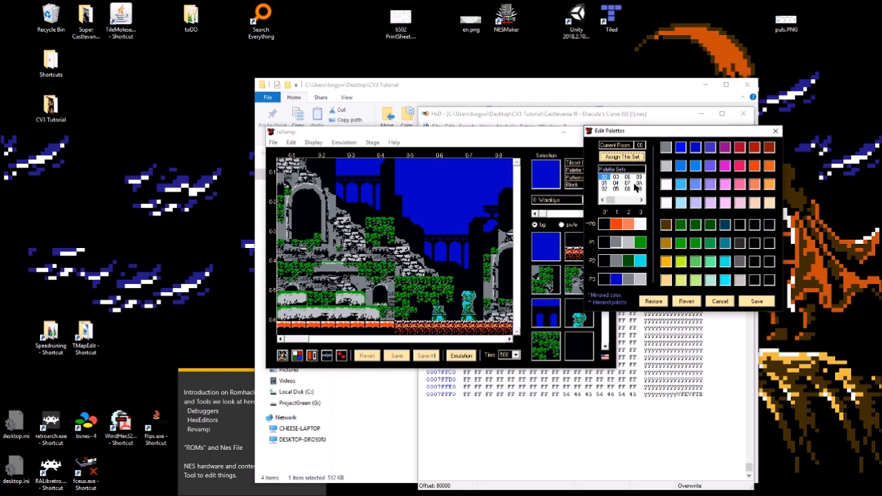
click(625, 187)
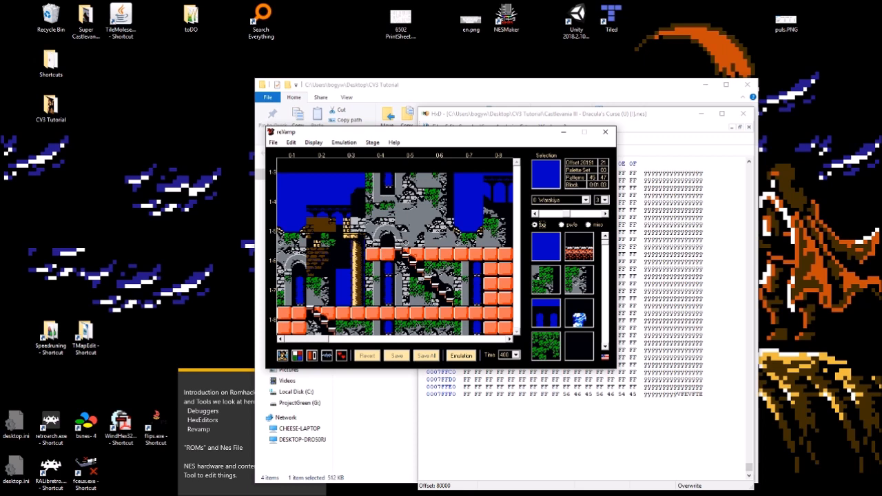
Step: Review the sprite colours in the Edit Sprite Palettes dialog and close it
drag(441, 132, 397, 123)
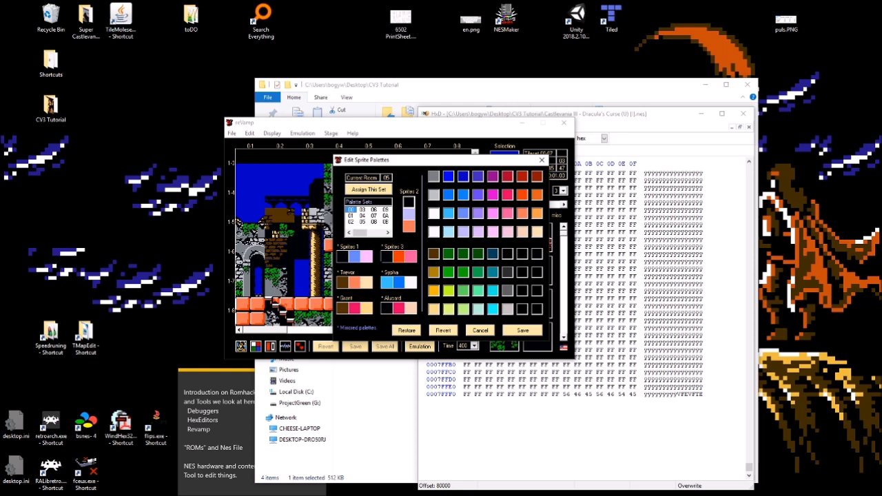
click(362, 221)
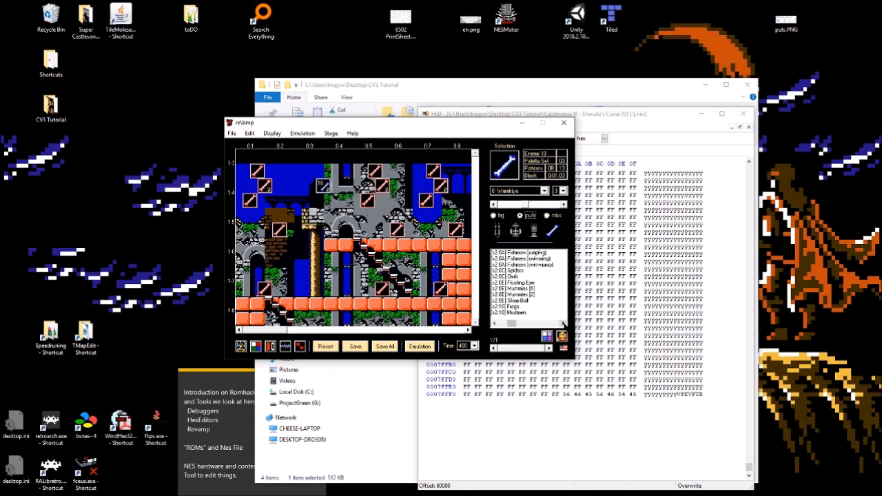
Step: Choose an enemy type lower in the Enemies list for the room and bring up the Emulation menu
click(526, 281)
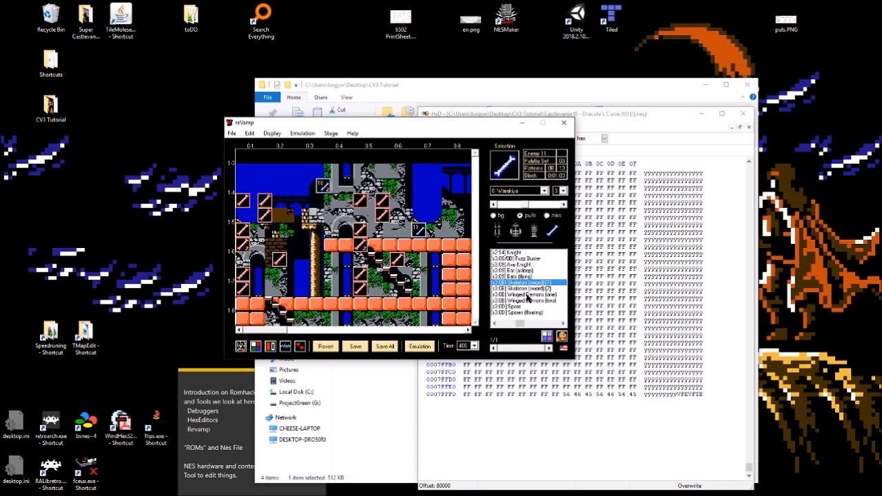
click(526, 295)
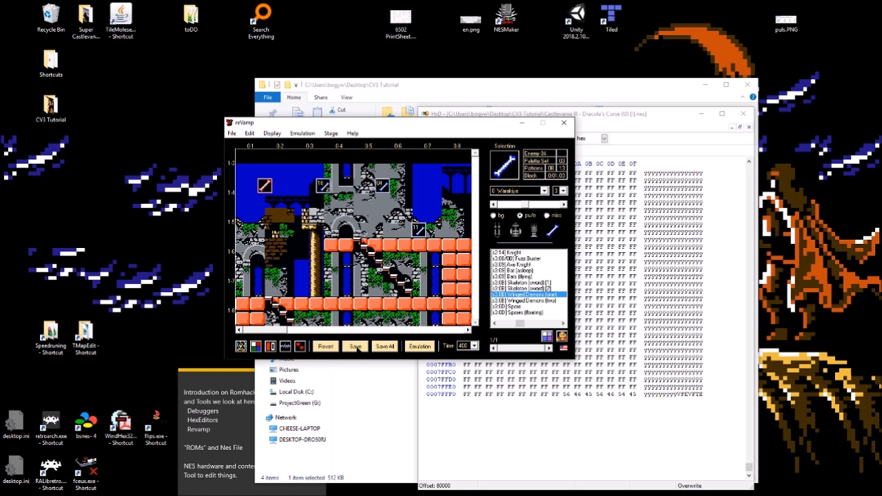
click(303, 132)
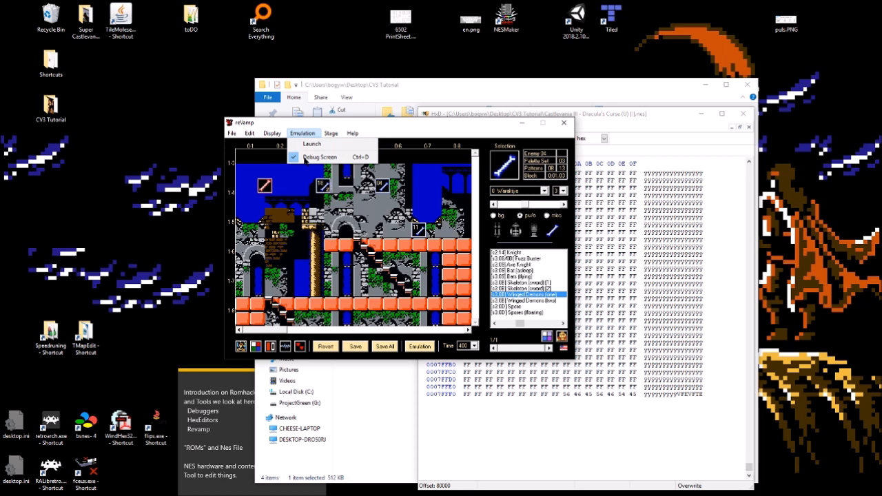
Step: Launch the edited room in the emulator via Emulation > Launch
click(302, 132)
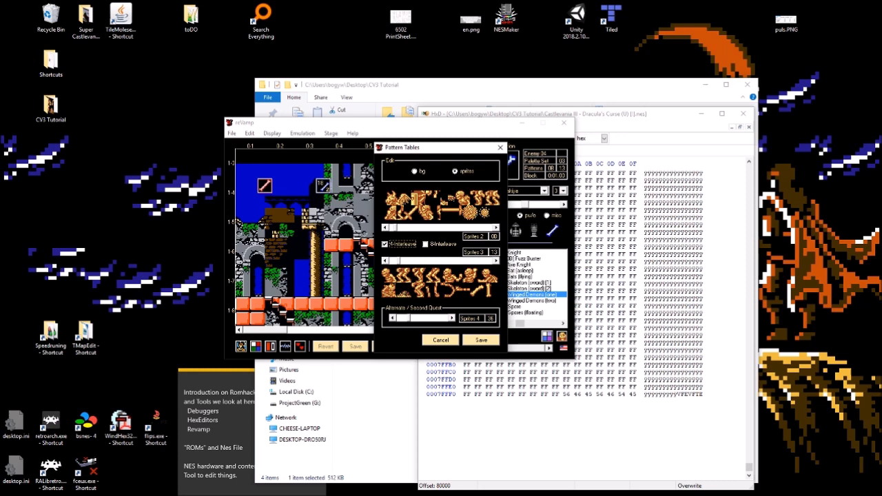
Step: Show a different sprite graphics bank in the Pattern Tables window
click(231, 132)
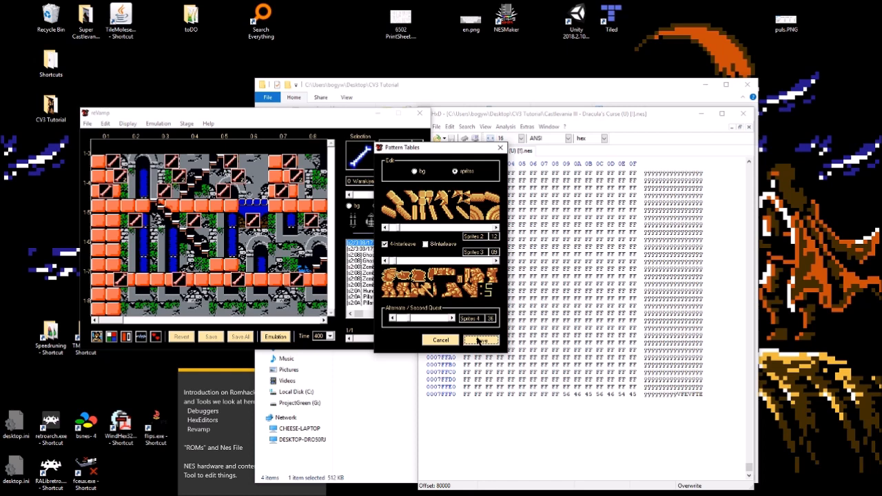
Step: Close the Pattern Tables viewer, leaving the brick castle room and its enemy list on screen
click(480, 339)
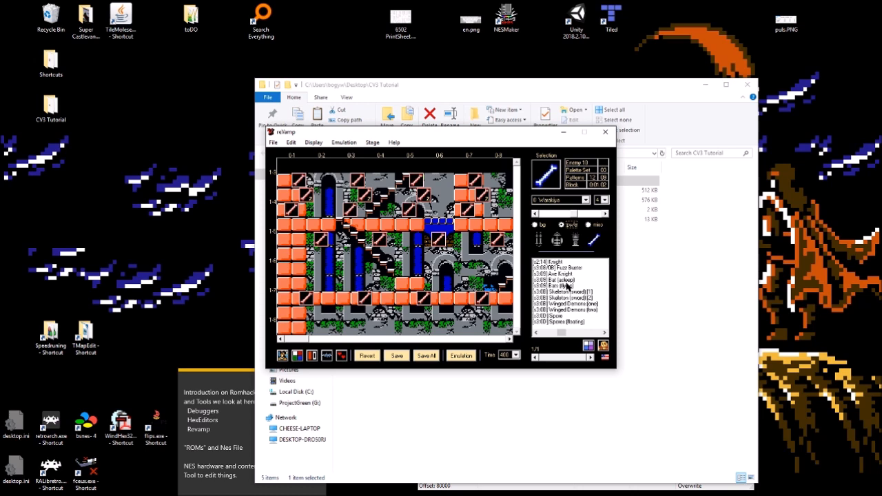
Step: Select another enemy-list entry, then close Revamp back to the CV3 Tutorial folder
click(558, 272)
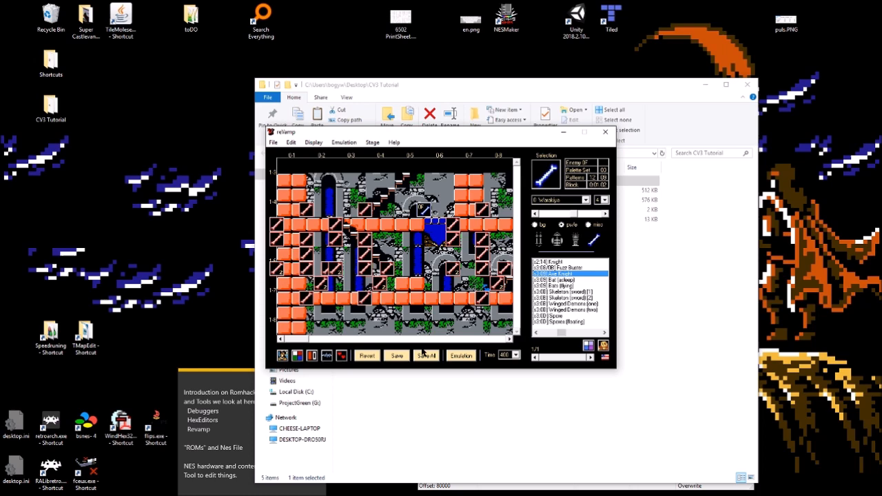
click(603, 132)
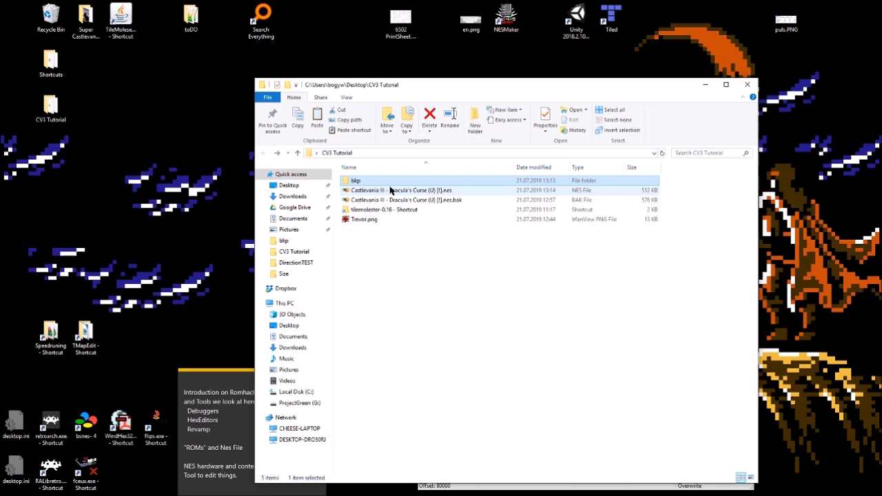
Step: Open the backup folder and start HxD's Analysis > File compare on the Castlevania III ROM
double_click(383, 190)
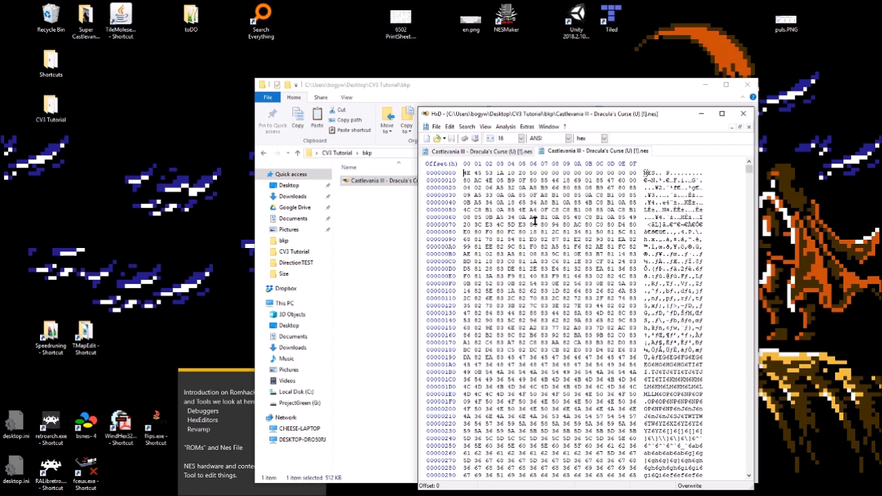
click(504, 127)
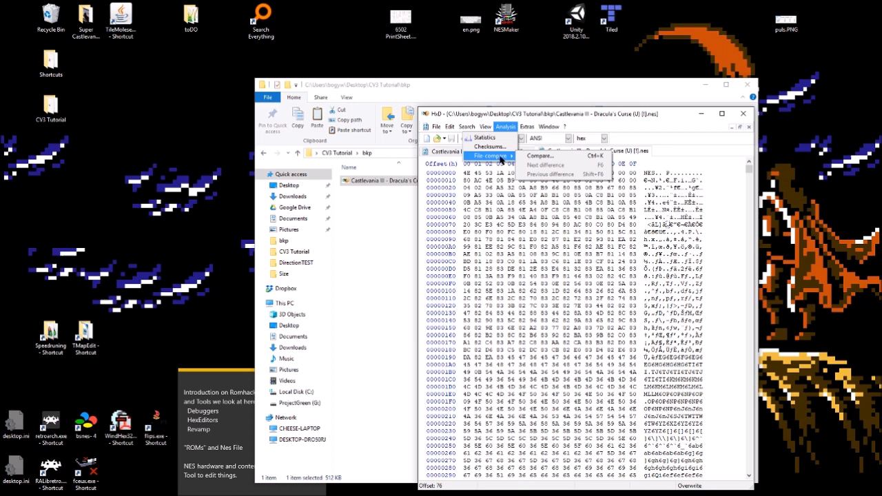
click(491, 155)
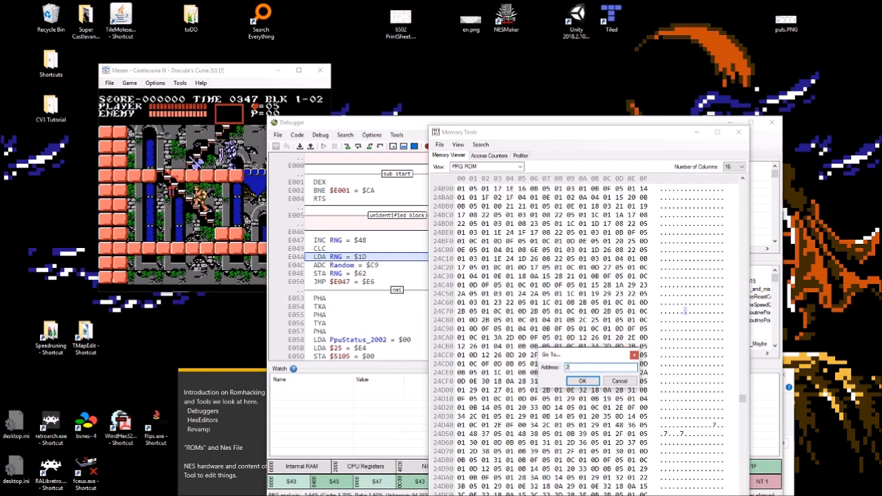
Step: Confirm the Go To prompt to jump Mesen's memory viewer to the entered address
click(582, 380)
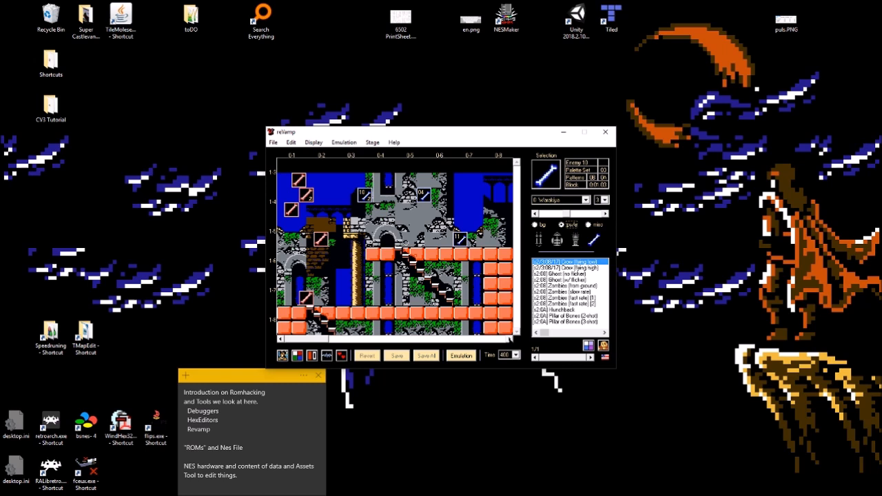
click(290, 142)
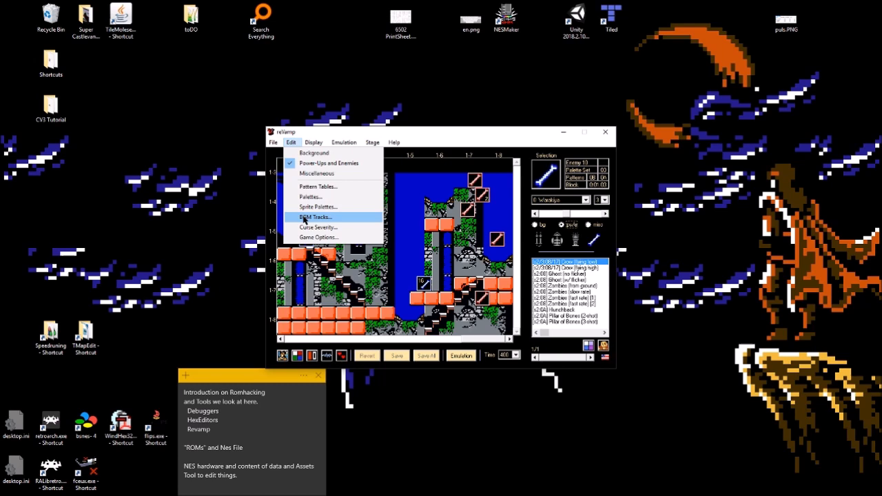
click(314, 218)
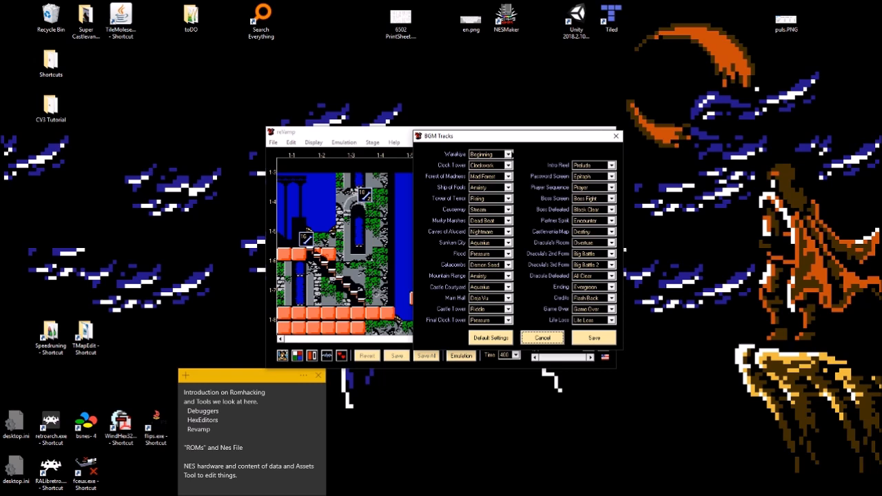
click(485, 155)
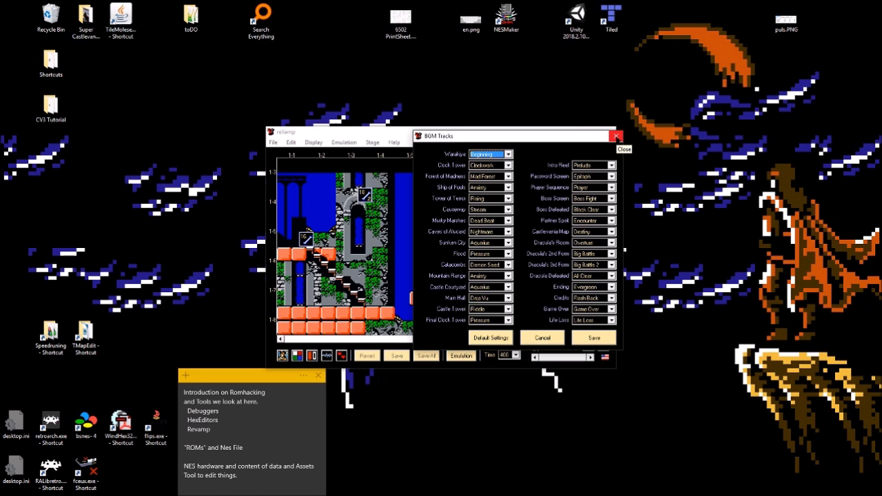
click(291, 142)
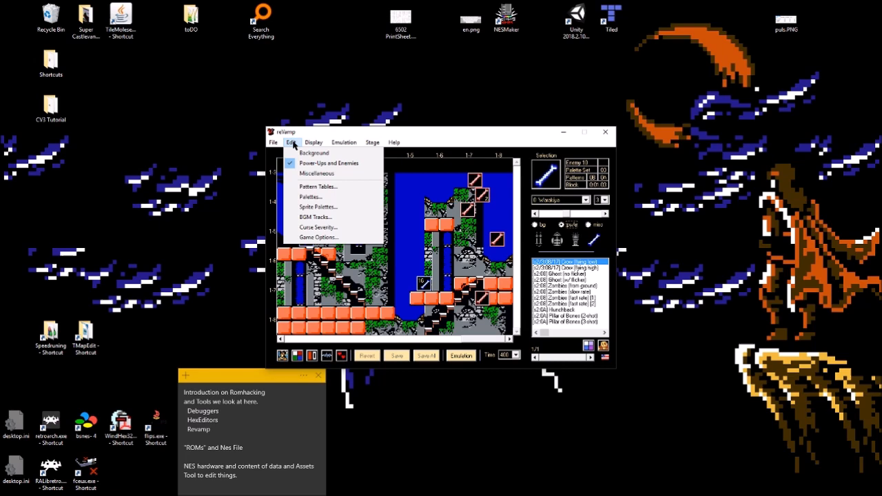
Step: Review the Game Options starting-lives settings and close the dialog
click(316, 227)
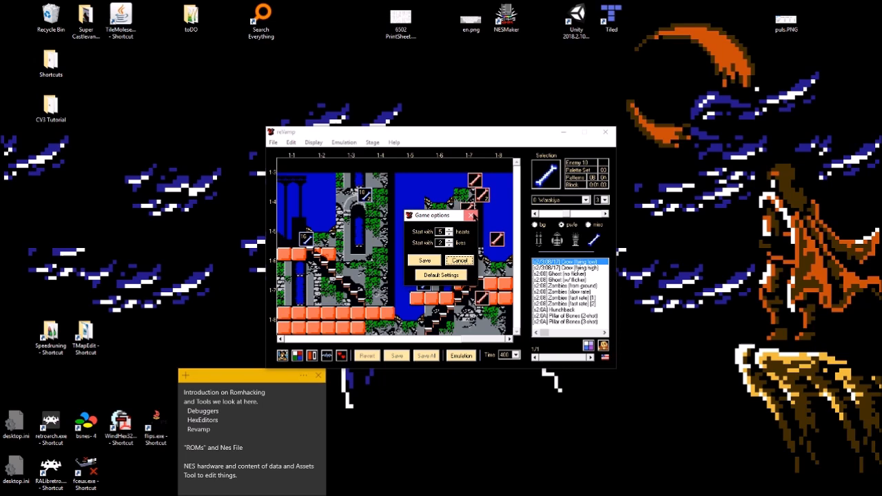
click(292, 142)
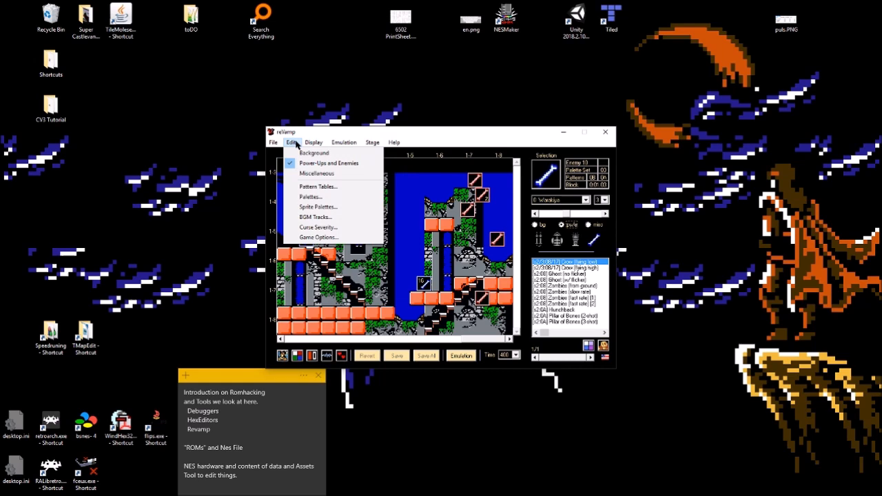
Step: Bring up the Edit Tileset dialog for tileset #01 from the Edit menu
click(314, 152)
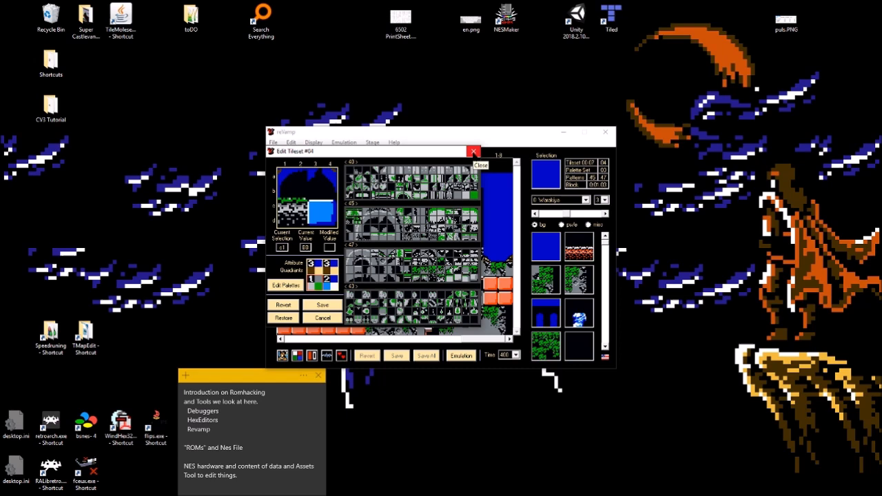
Step: Close the Edit Tileset dialog so the stage map fills the Revamp window
click(474, 150)
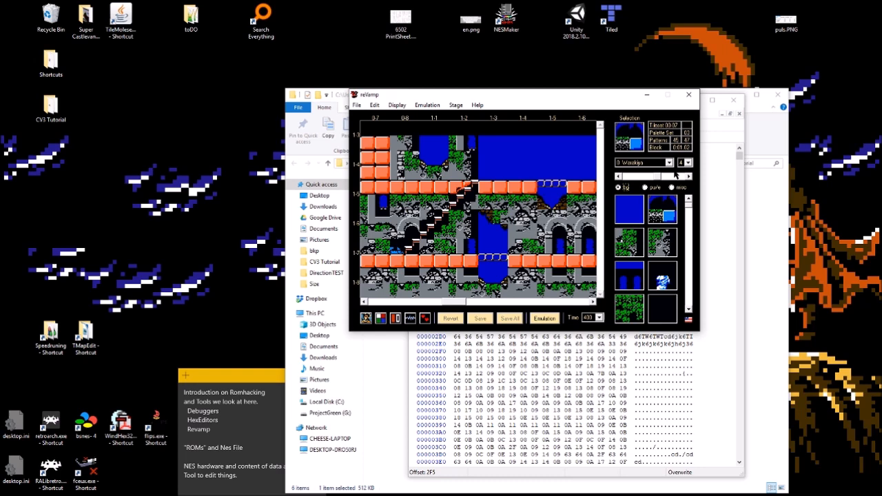
Step: Close Revamp from its title bar, ending the stage map session
click(666, 162)
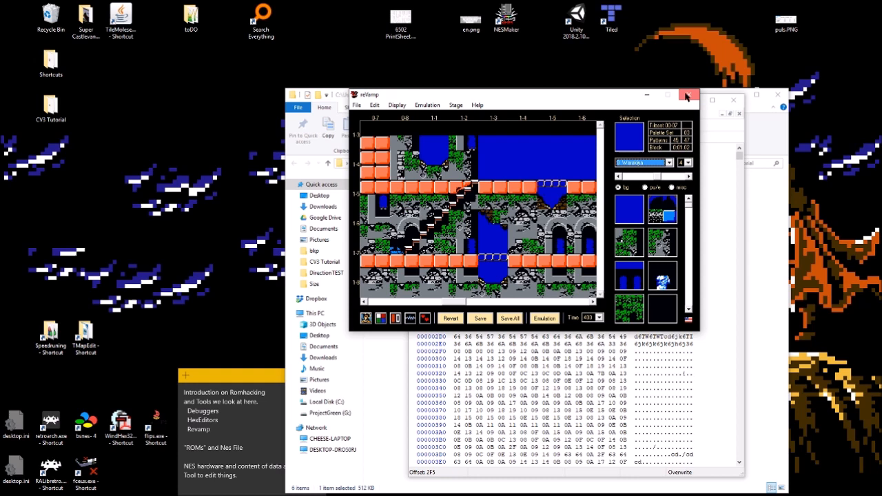
click(687, 93)
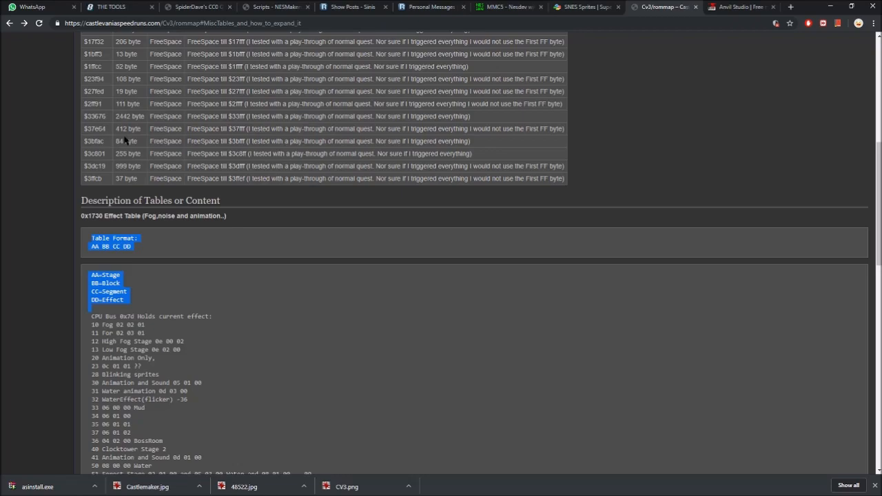
Step: Follow Castlevania III's Hacking link to the RAM map page and scroll to the free-space table
scroll(up, 3)
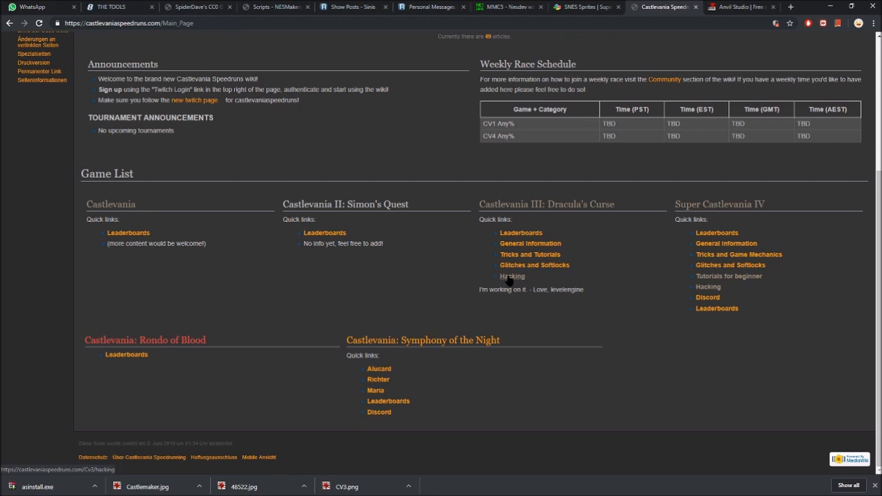
click(512, 275)
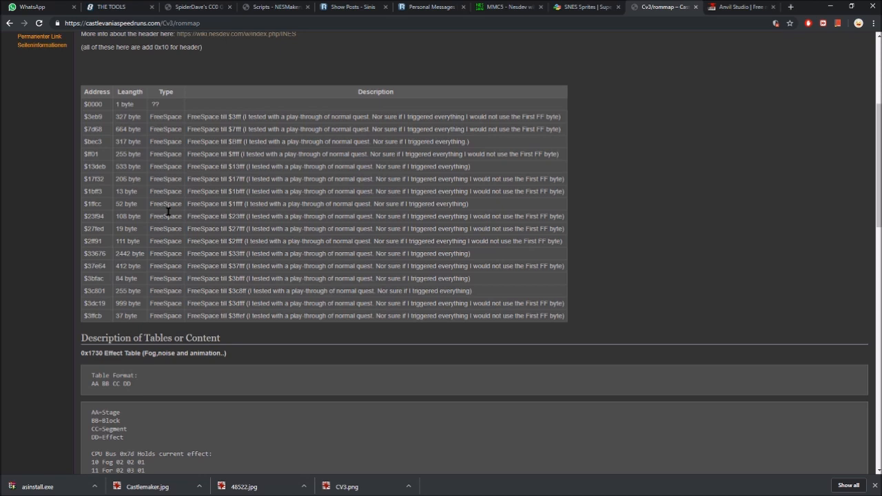
scroll(down, 3)
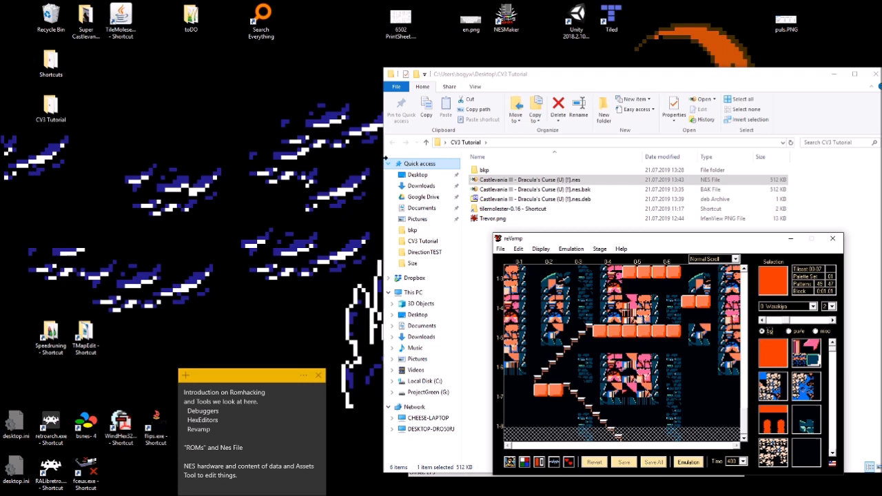
Step: Launch the Castlevania III ROM in Mesen and jump the PRG ROM memory view to the entered address
double_click(531, 179)
text(1730)
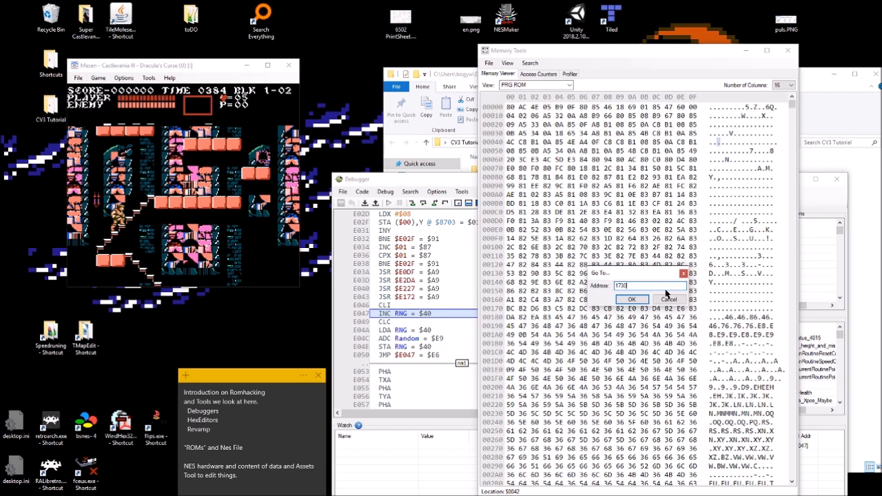
click(631, 299)
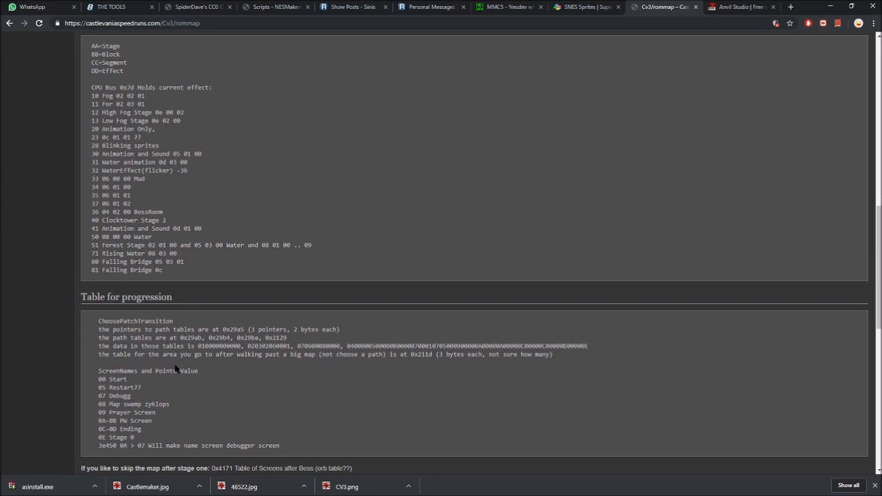
Step: Select a value in the CV3 RAM map 'Table for progression' pointer notes
double_click(194, 335)
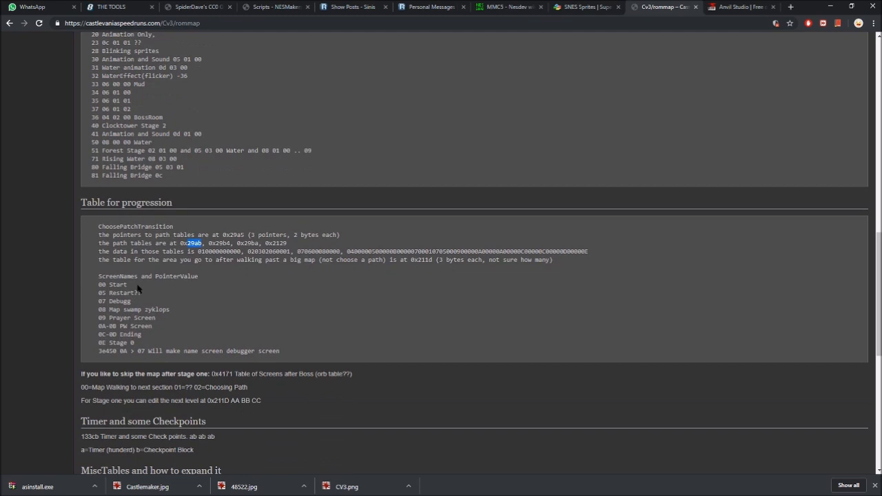
Step: Mark the path-table address 0x29A0 and return to Mesen's memory viewer
double_click(221, 373)
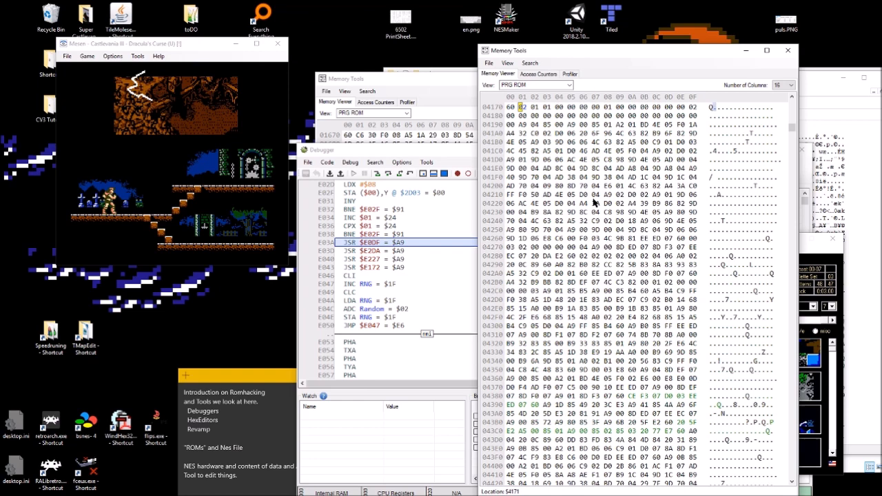
scroll(up, 3)
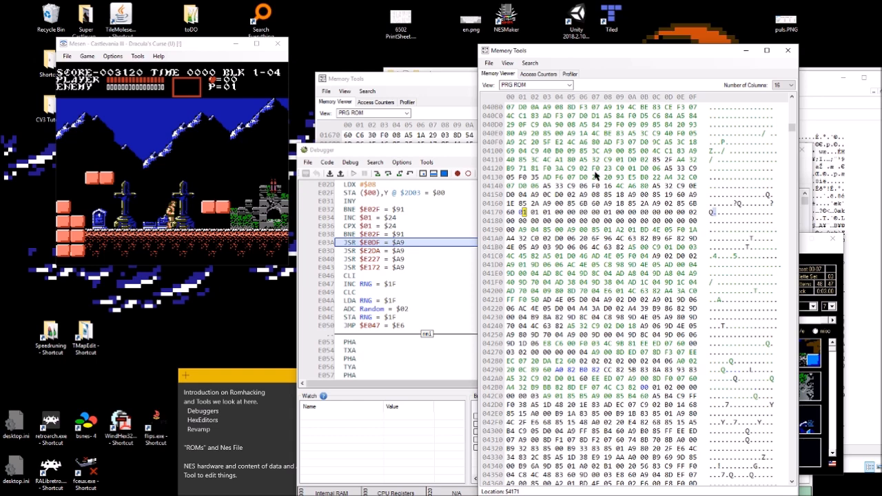
Step: Advance the game to the next outdoor stage with the F1 key
key(F1)
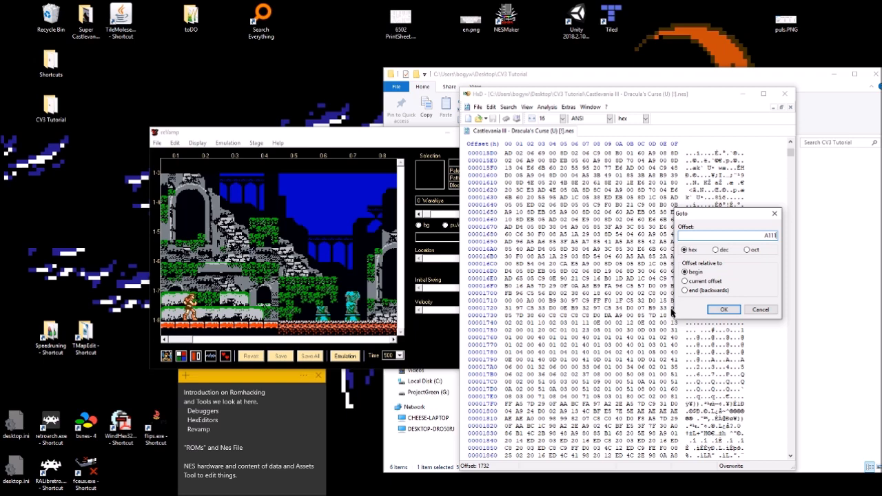
Step: Jump HxD's Castlevania III ROM view to the entered offset
click(724, 309)
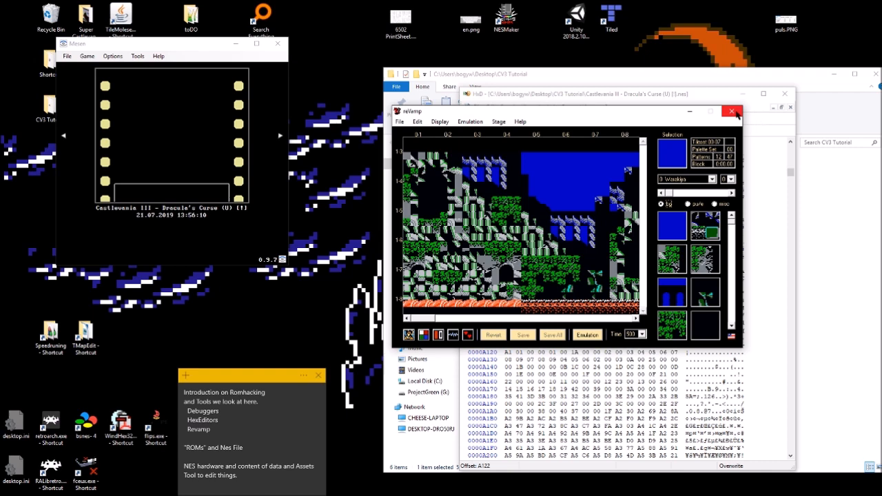
Step: Browse the ruined-castle stage in Revamp's map view
click(733, 110)
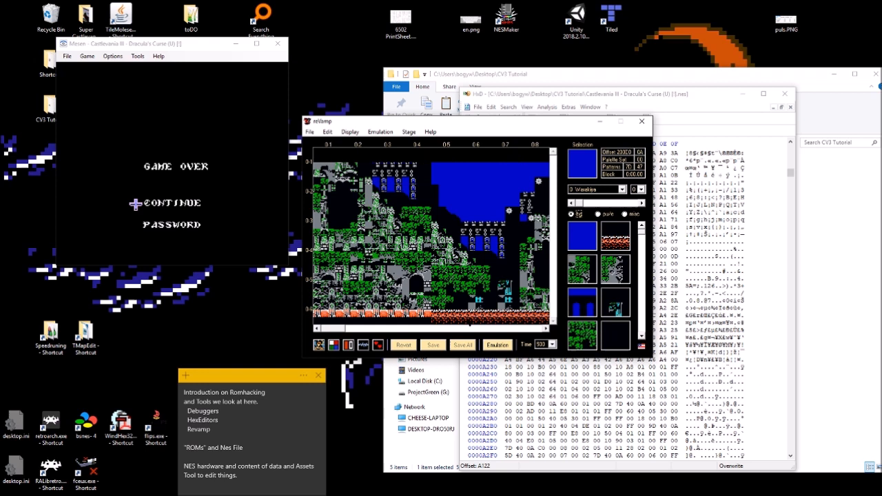
Step: Bring up Mesen's Debug menu for the debugger and Memory Tools
click(66, 55)
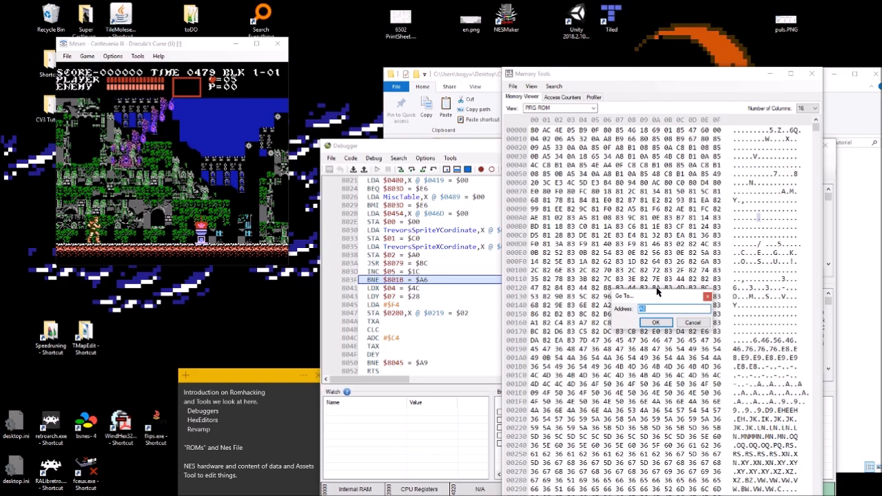
Step: Inspect the halted LDA $A199,Y breakpoint, selecting a ROM byte row and reviewing the call stack
click(656, 322)
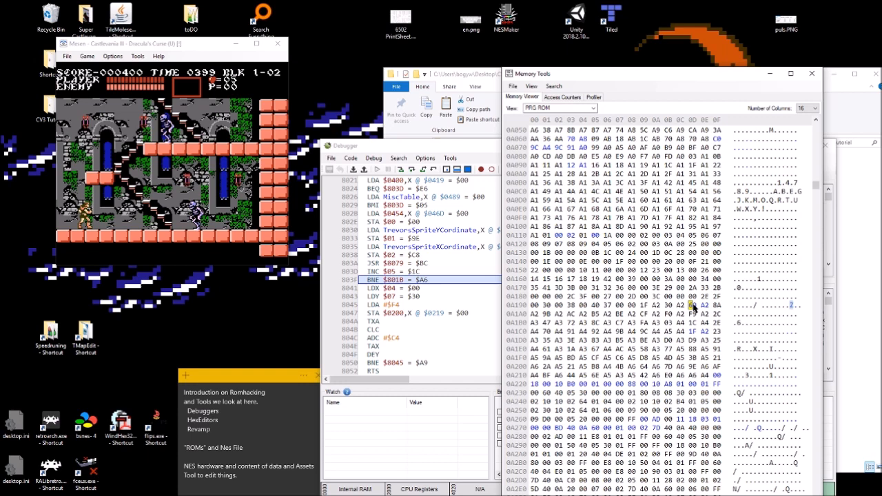
click(692, 304)
text(9)
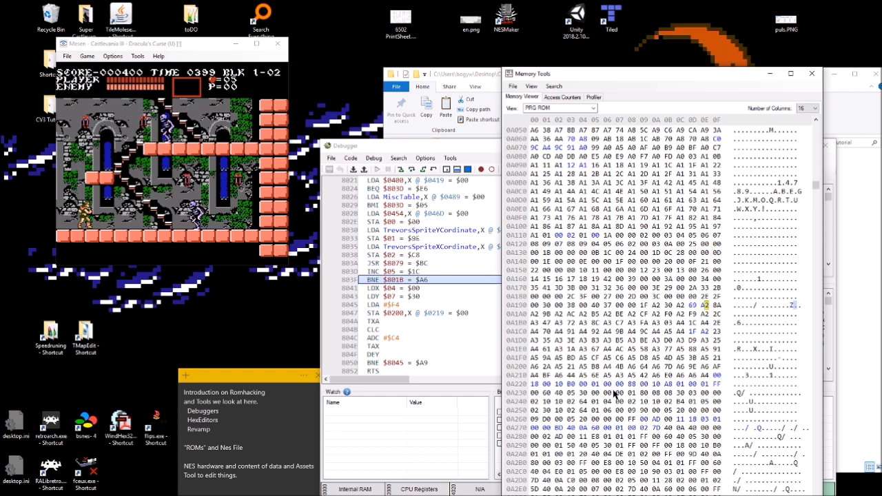
click(617, 383)
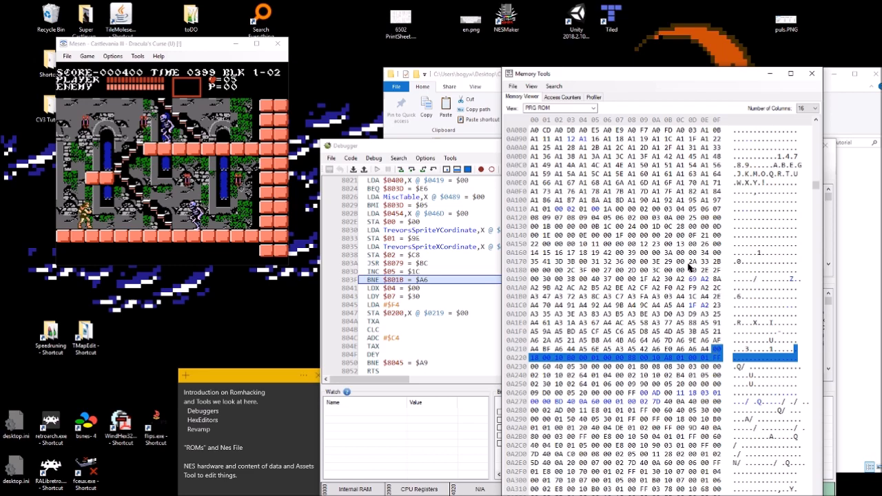
scroll(down, 3)
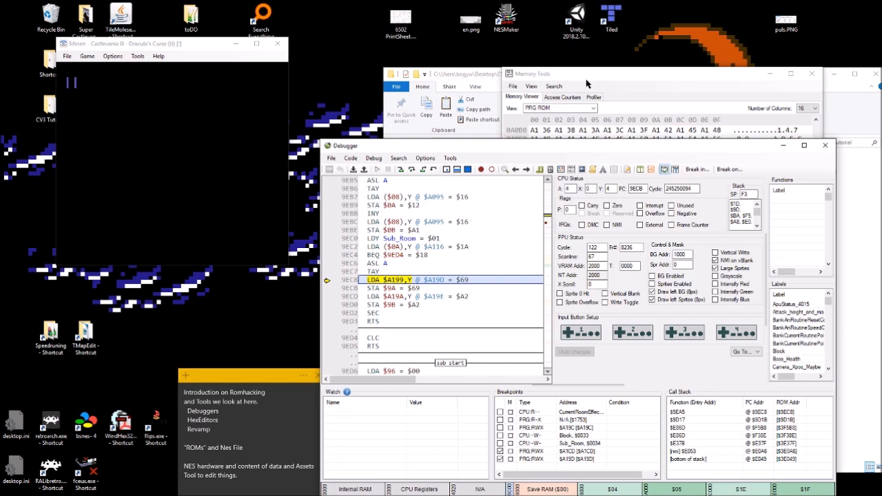
Step: Bring Memory Tools forward and switch its view to PRG ROM
click(558, 107)
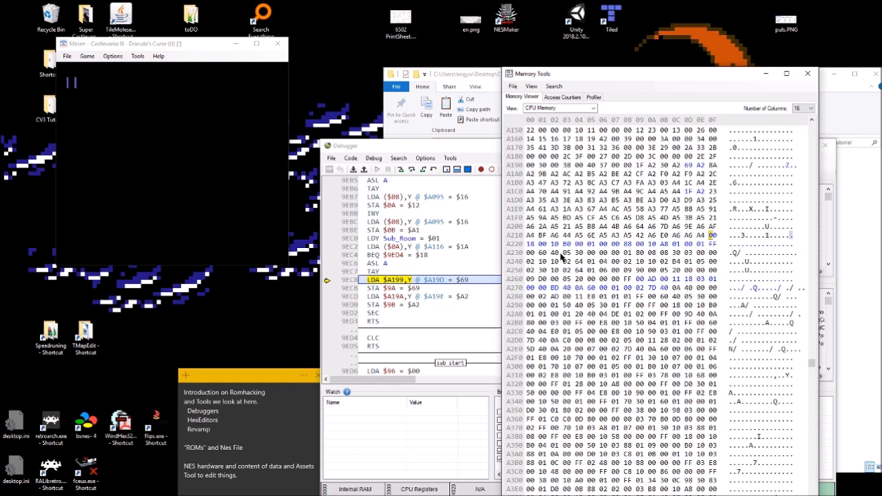
click(558, 107)
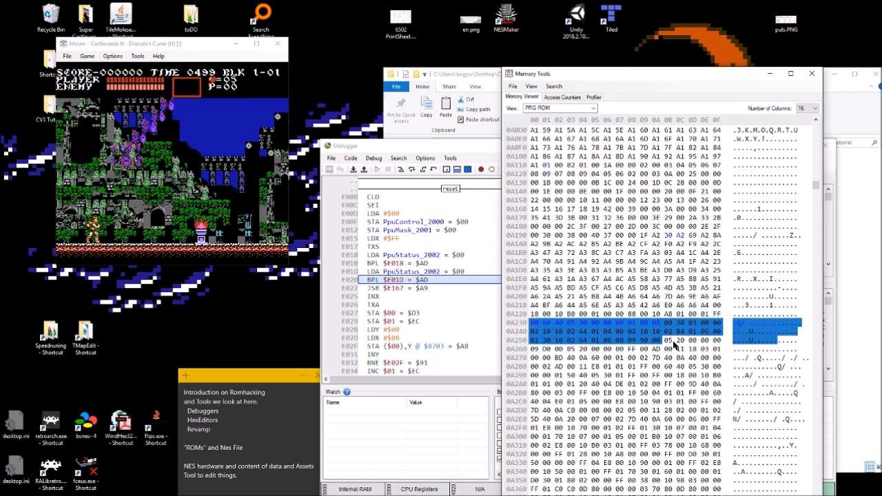
Step: Scroll the PRG ROM view down to the FF-filled region
scroll(down, 3)
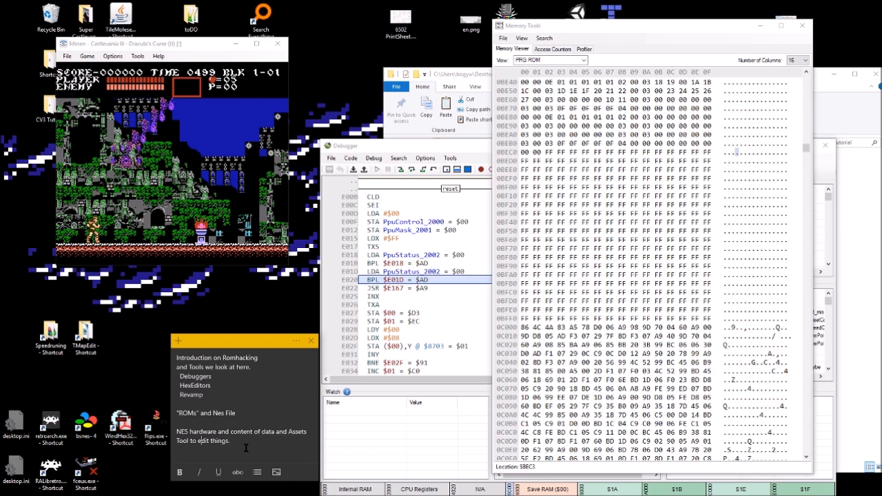
Step: Record the byte-order swap 'bec3 > c3 be' in the tutorial note
text(bec3)
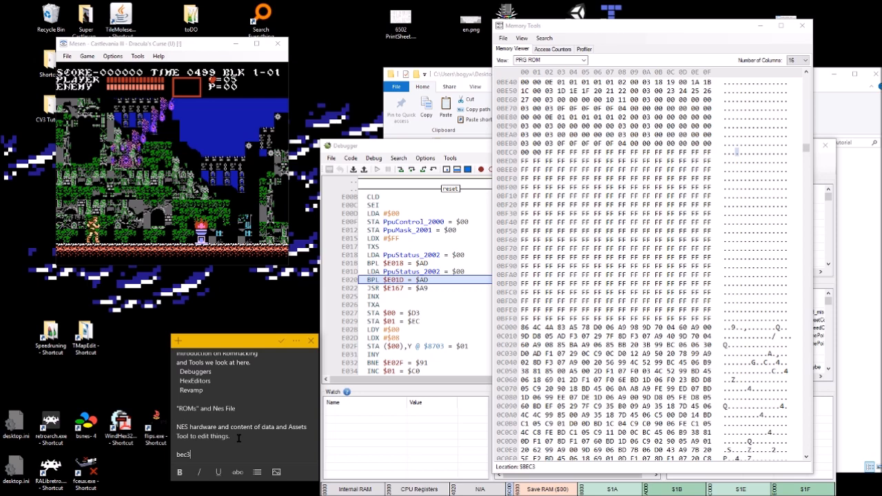
text(>)
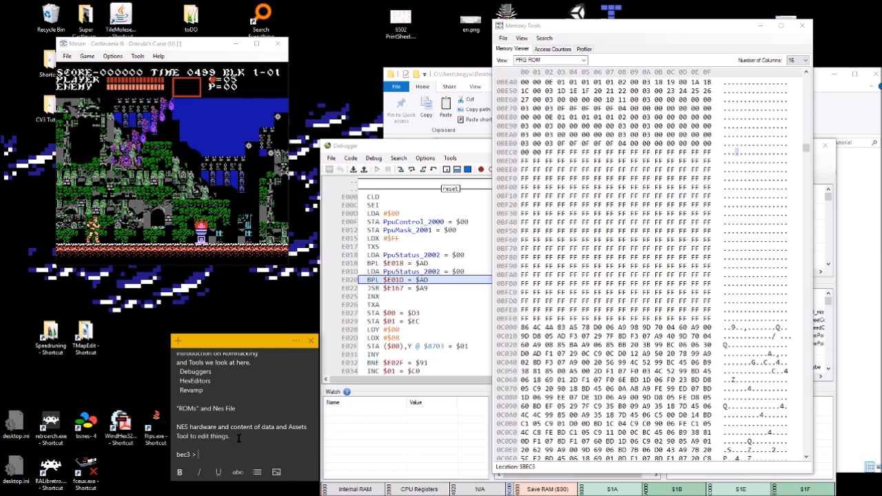
text(c3 be)
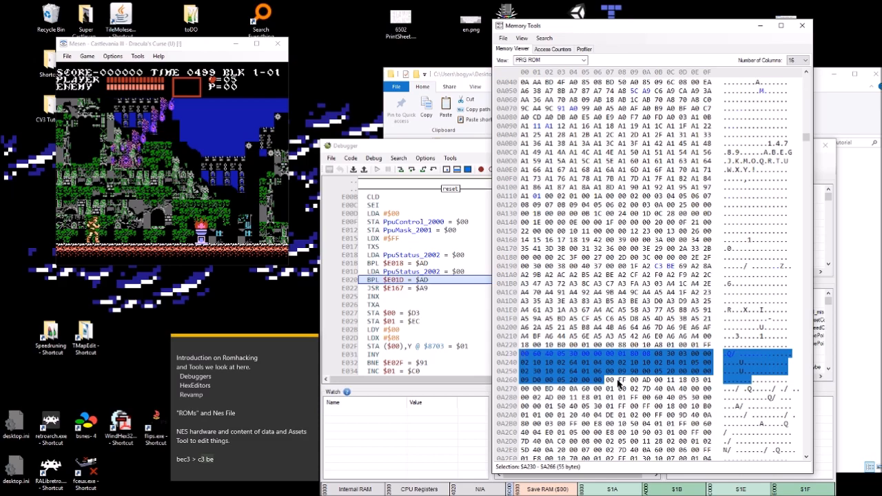
Step: Browse the PRG ROM view into the empty FF region and reach the memory viewer's Search menu
scroll(down, 3)
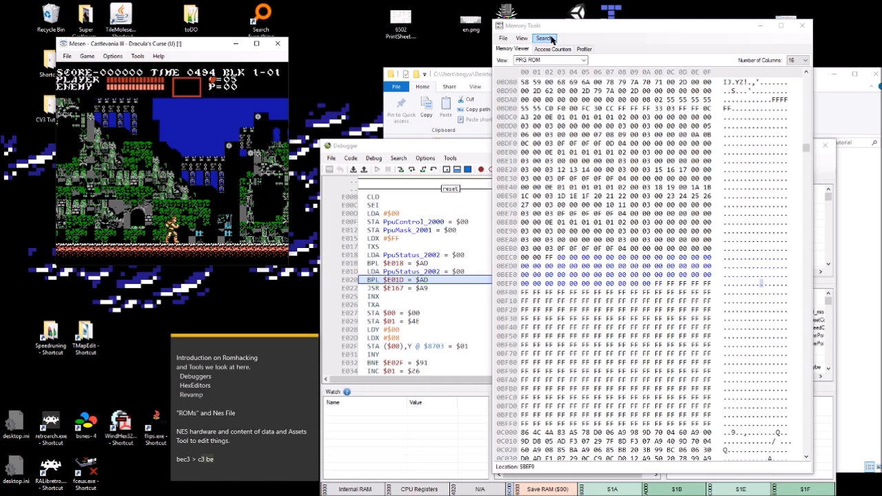
click(469, 48)
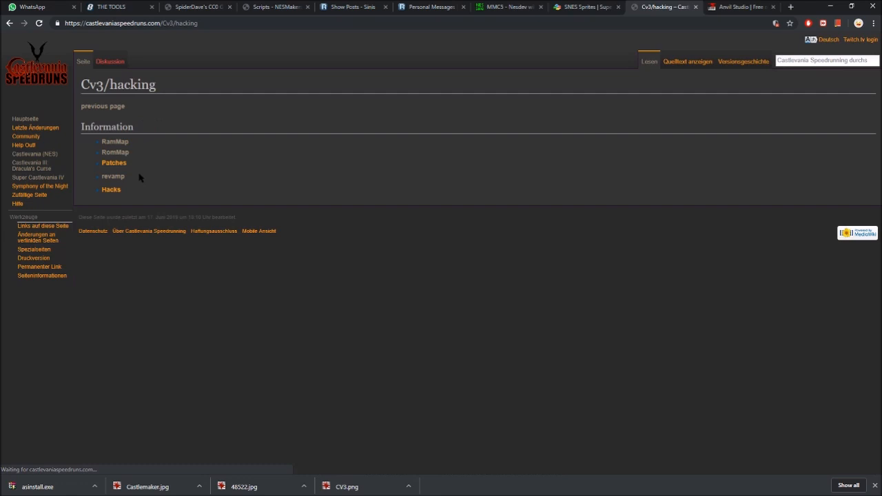
Step: Review SpiderDave's CV3 RAM address list on the wiki down to the Table Files link
click(116, 140)
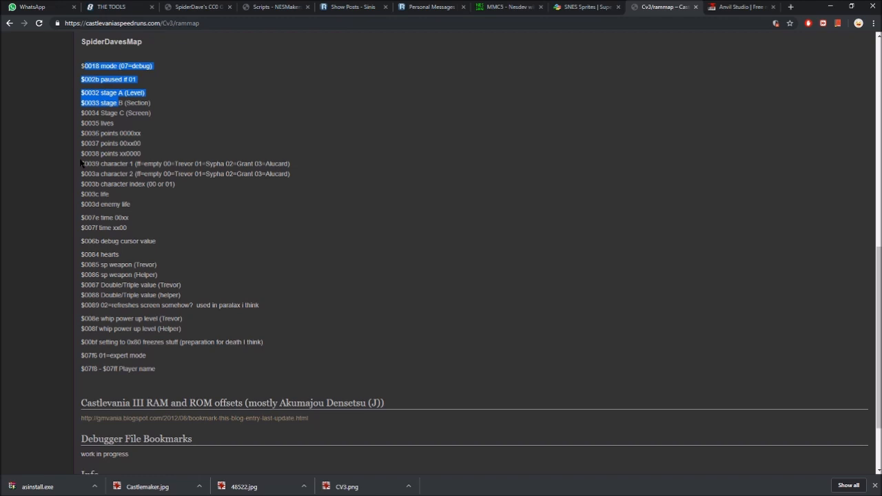
scroll(down, 3)
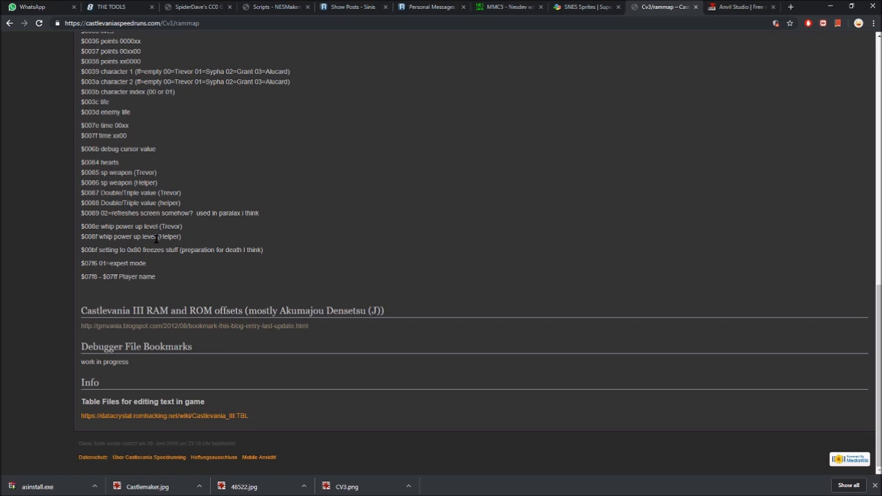
scroll(up, 3)
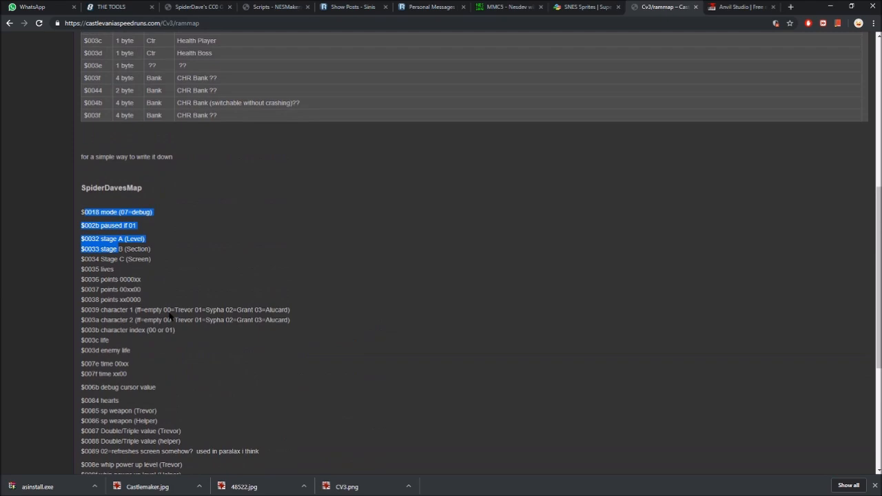
scroll(down, 3)
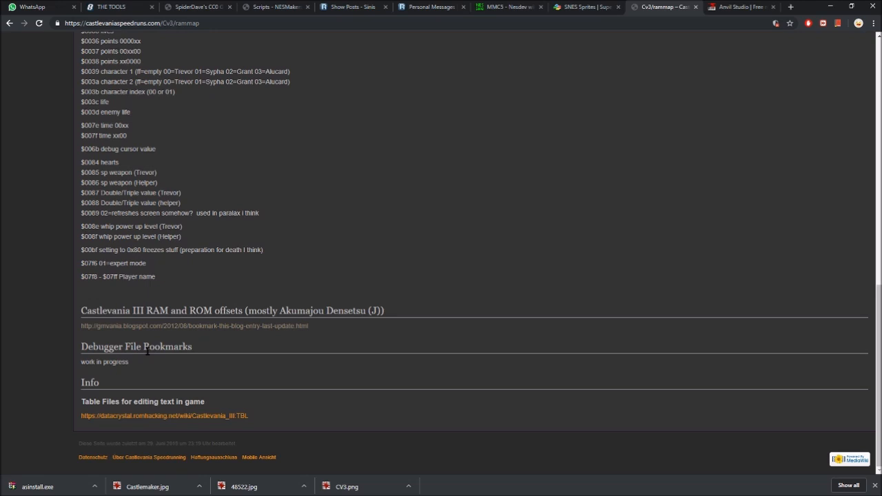
Step: Read the Data Crystal Castlevania III TBL page with its character codes and text offsets
click(166, 416)
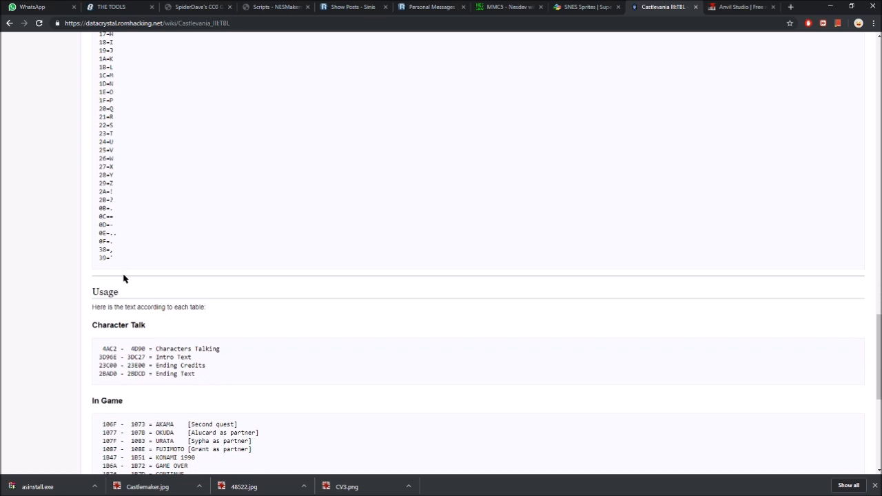
scroll(up, 3)
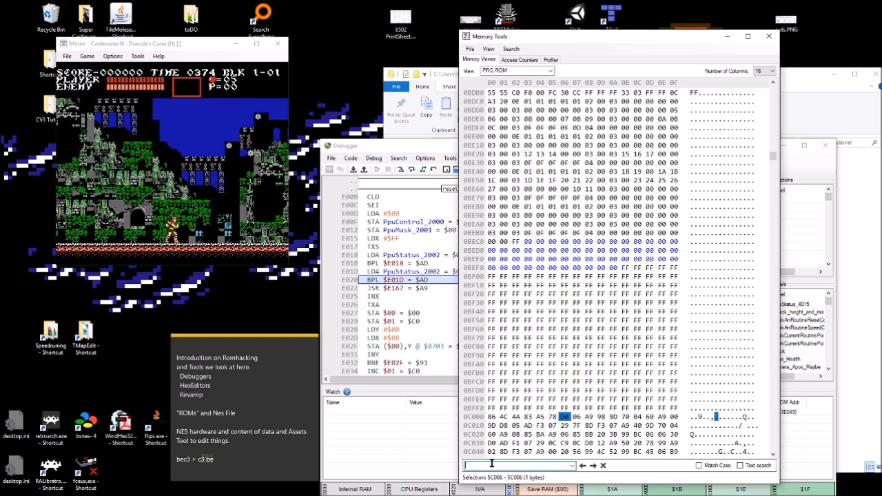
Step: Search PRG ROM for 'dracula' and browse the dialogue text naming Trevor, Sypha, Grant and Alucard
text(dracula)
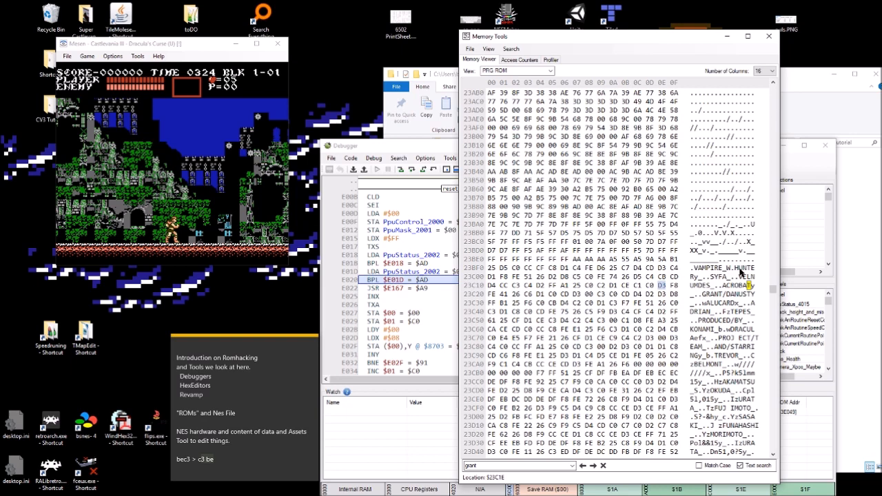
scroll(down, 3)
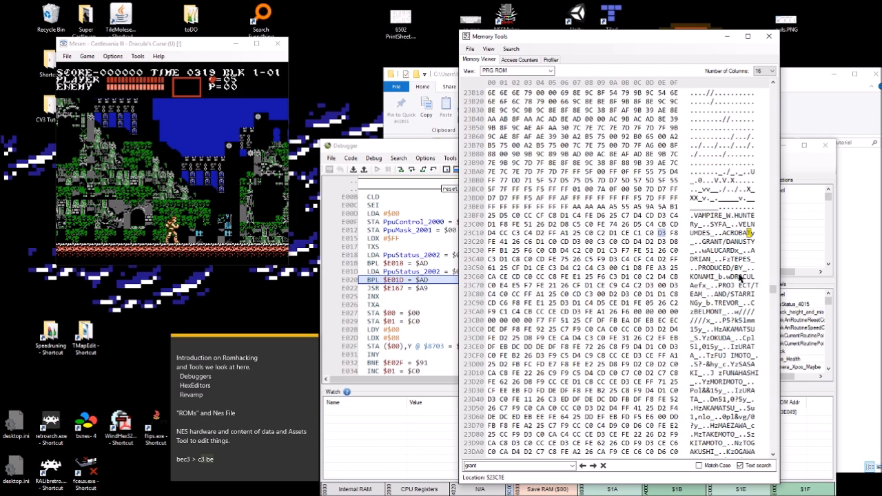